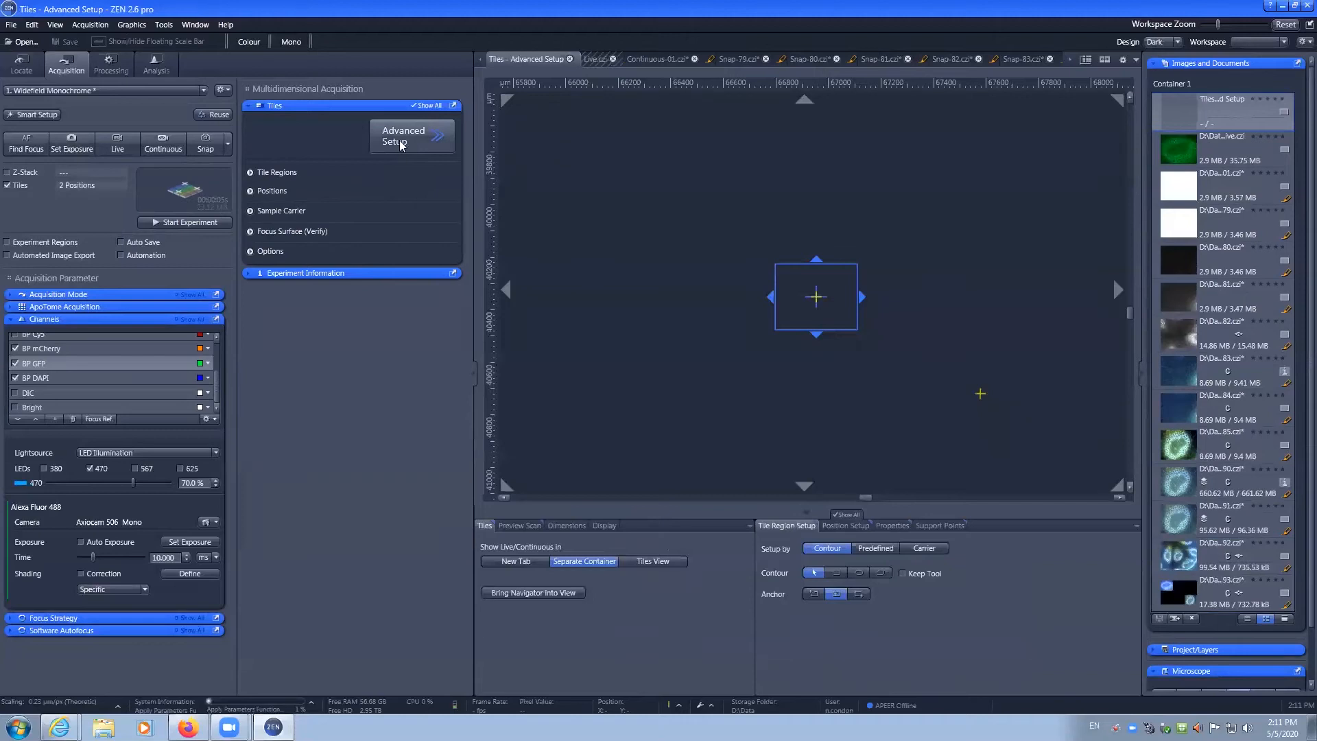
{"action": "mouse_move", "coordinate": [519, 344]}
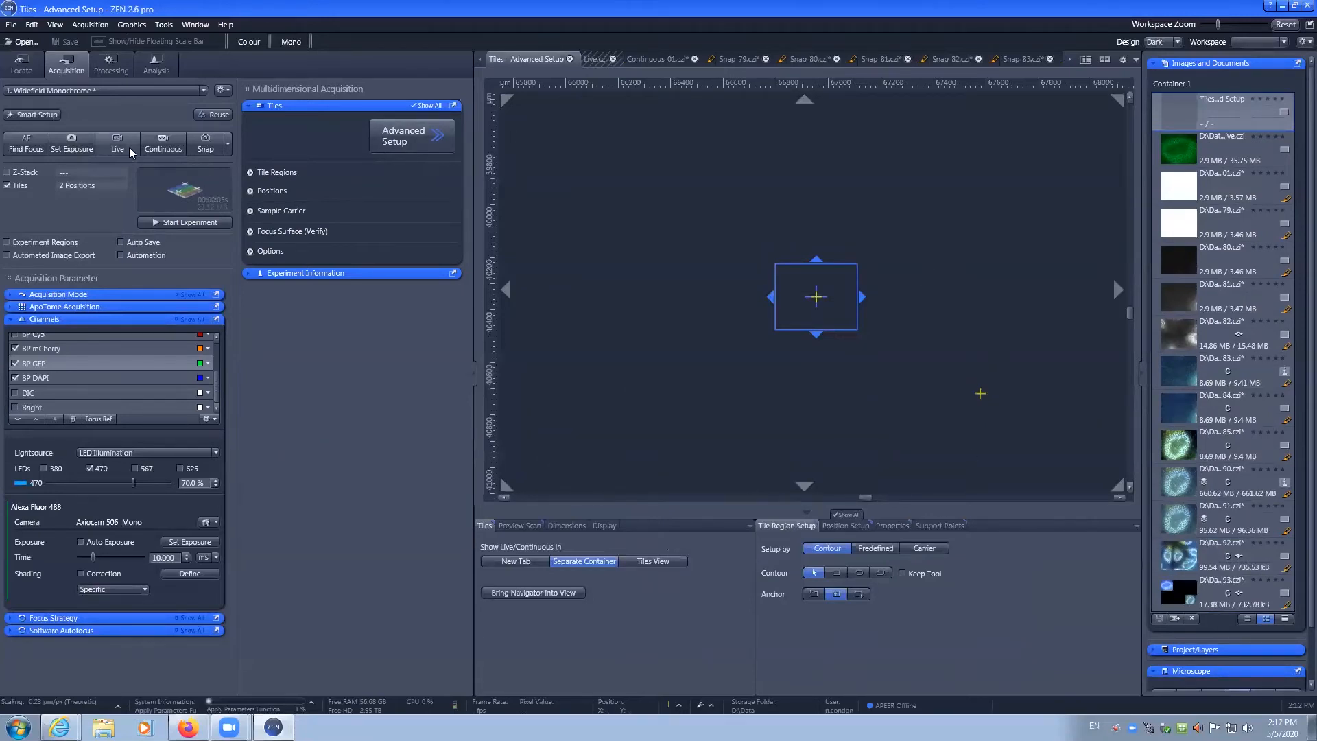
Start the live view and reach the preview scan settings for outlining the tile region
{"action": "left_click", "coordinate": [118, 144]}
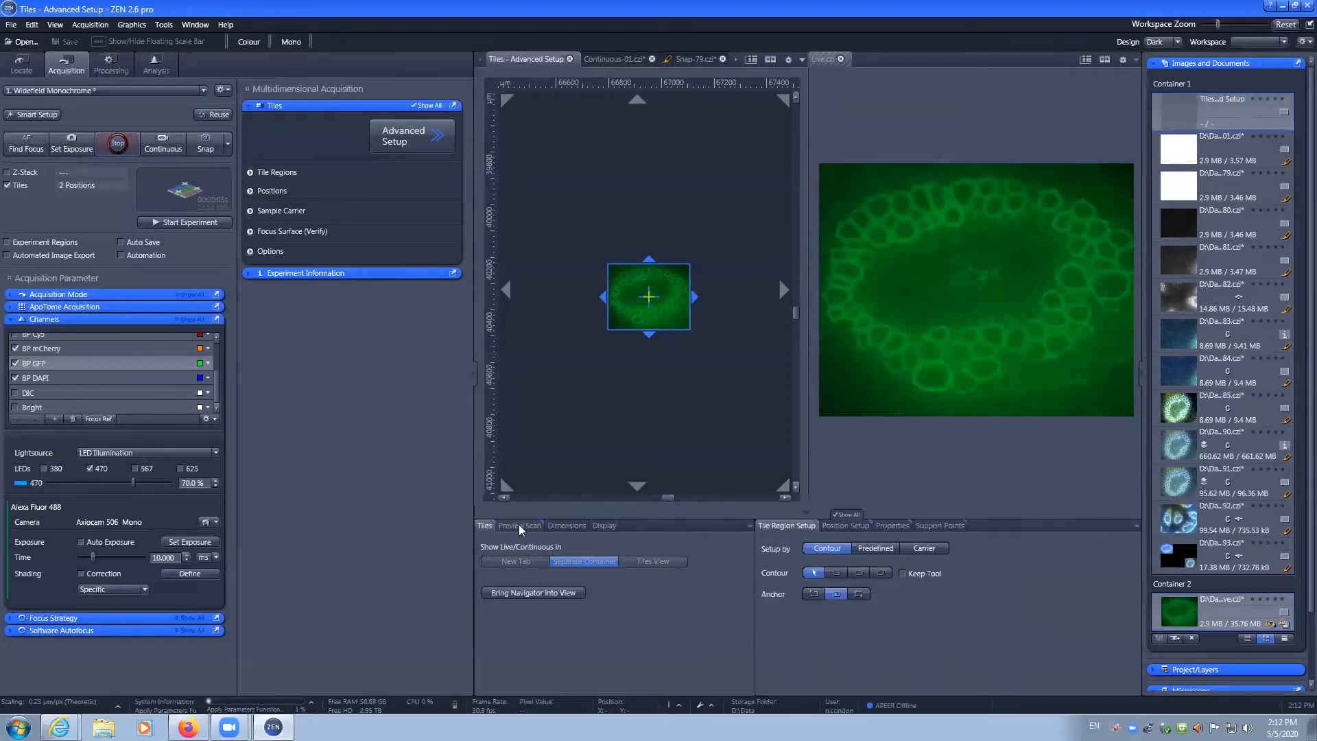
{"action": "left_click", "coordinate": [518, 525]}
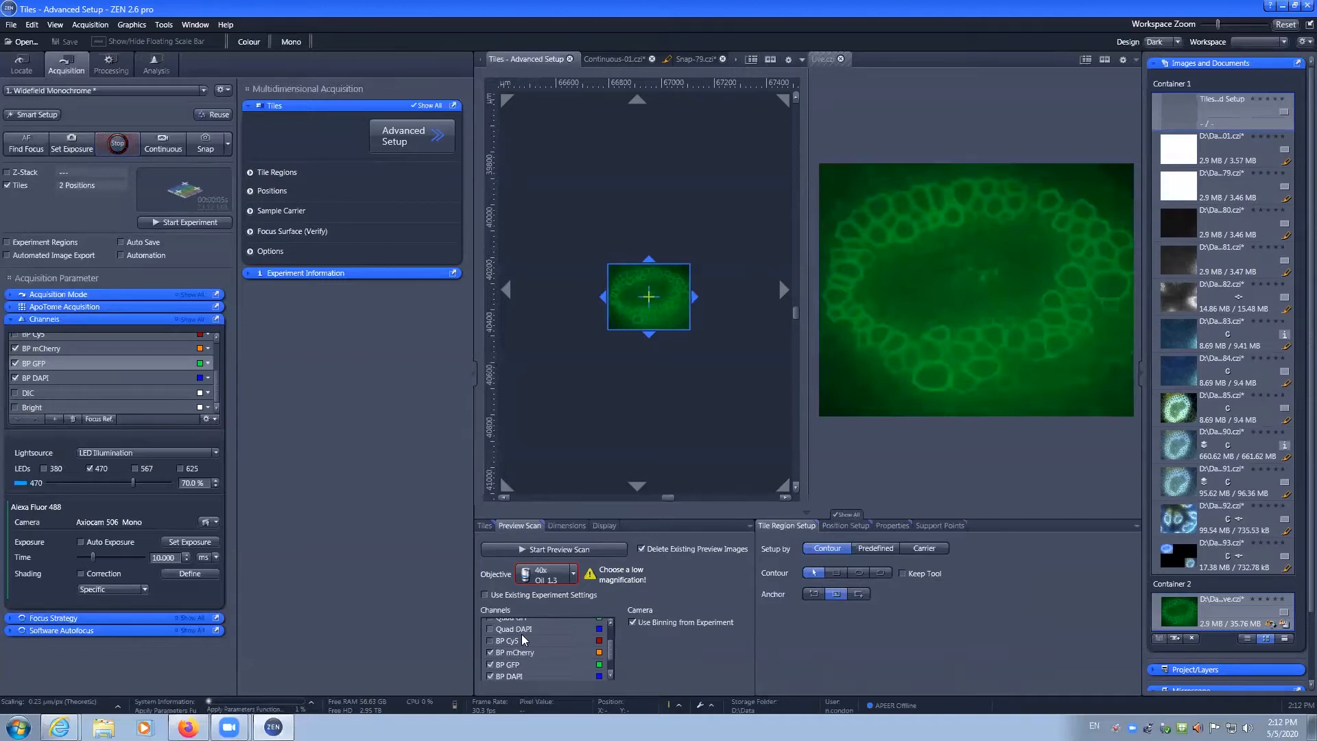
{"action": "scroll", "scroll_direction": "down", "scroll_amount": 3}
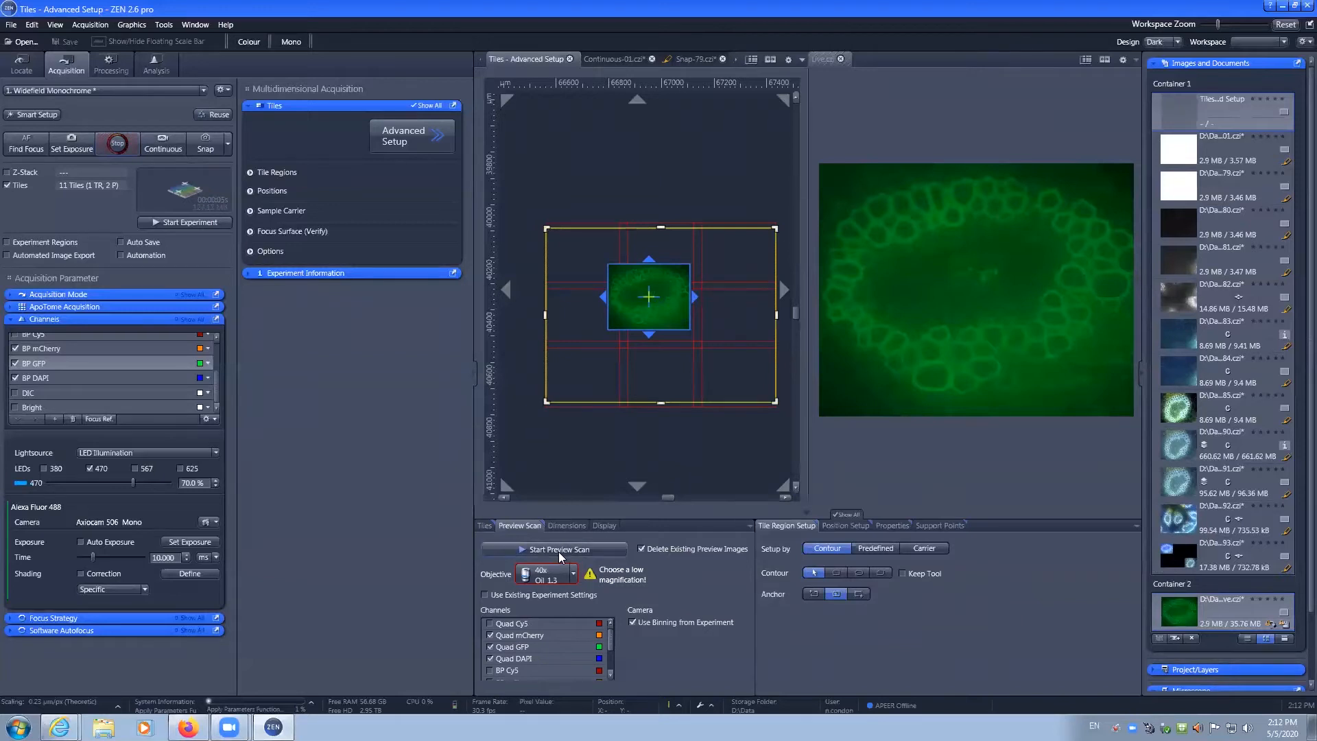
Run a preview scan and enlarge tile region TR1 over the tissue to 25 tiles
{"action": "left_click", "coordinate": [553, 549]}
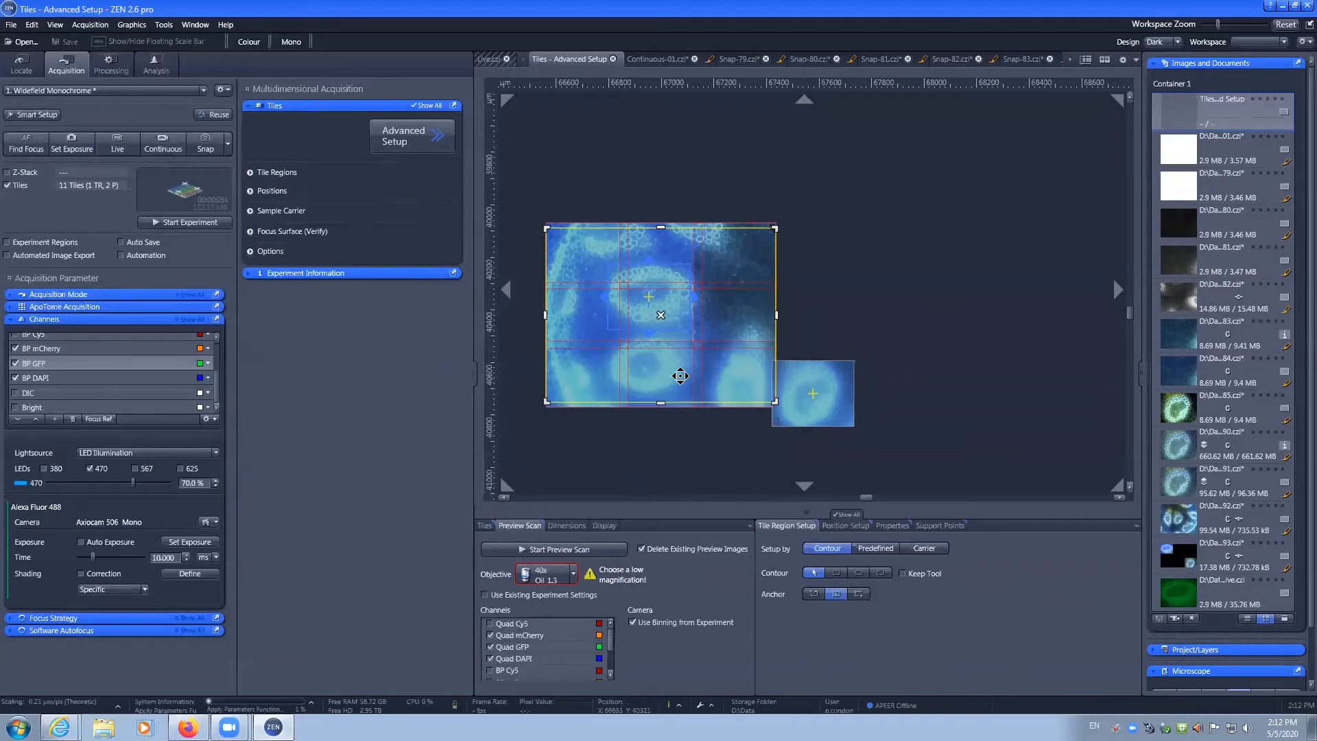
{"action": "left_click_drag", "start_coordinate": [775, 316], "coordinate": [848, 316]}
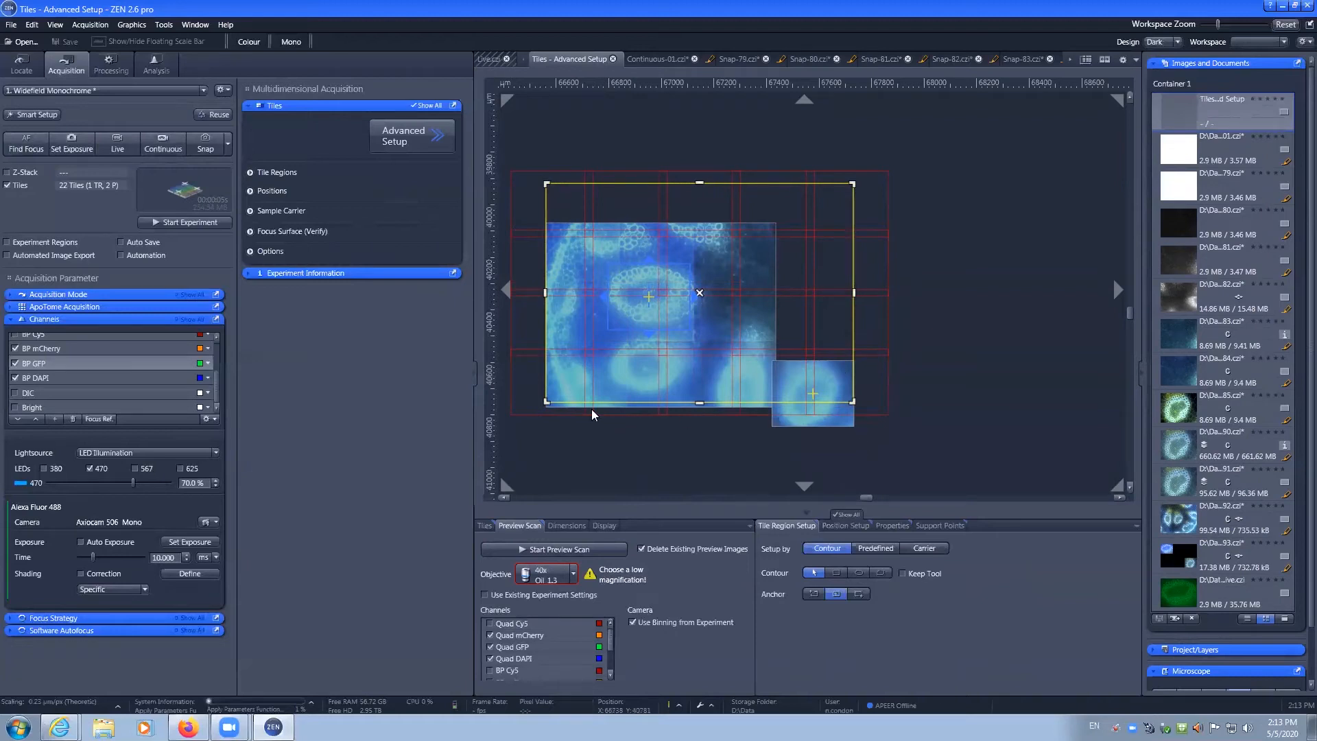
{"action": "left_click_drag", "start_coordinate": [548, 405], "coordinate": [536, 451]}
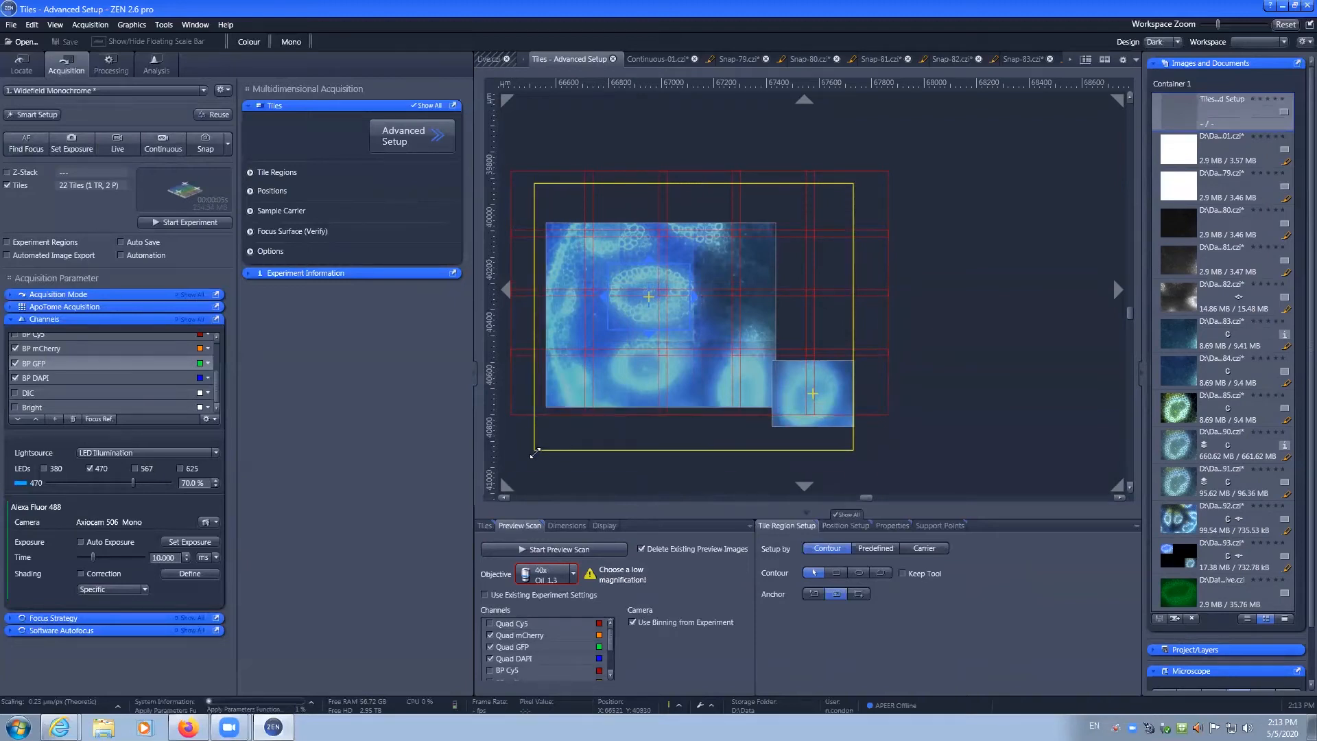
{"action": "left_click_drag", "start_coordinate": [535, 454], "coordinate": [535, 454]}
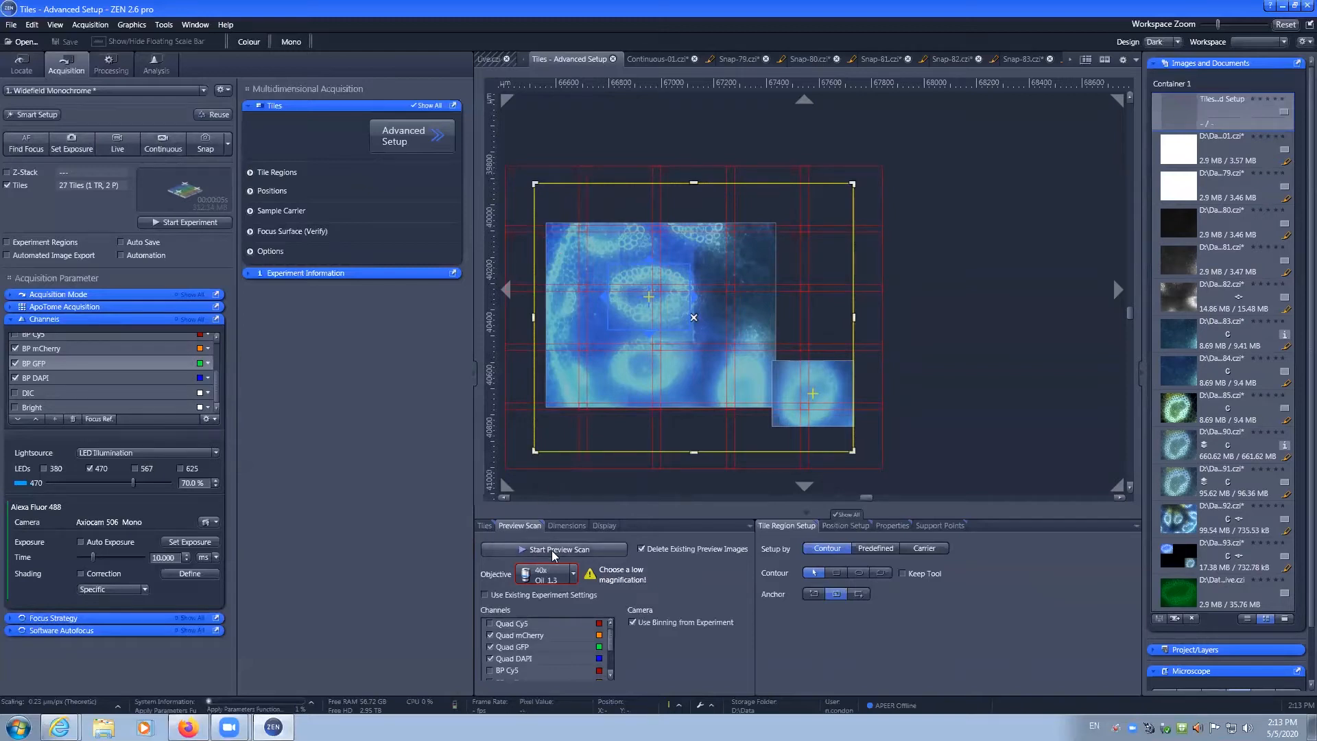
{"action": "left_click", "coordinate": [553, 549]}
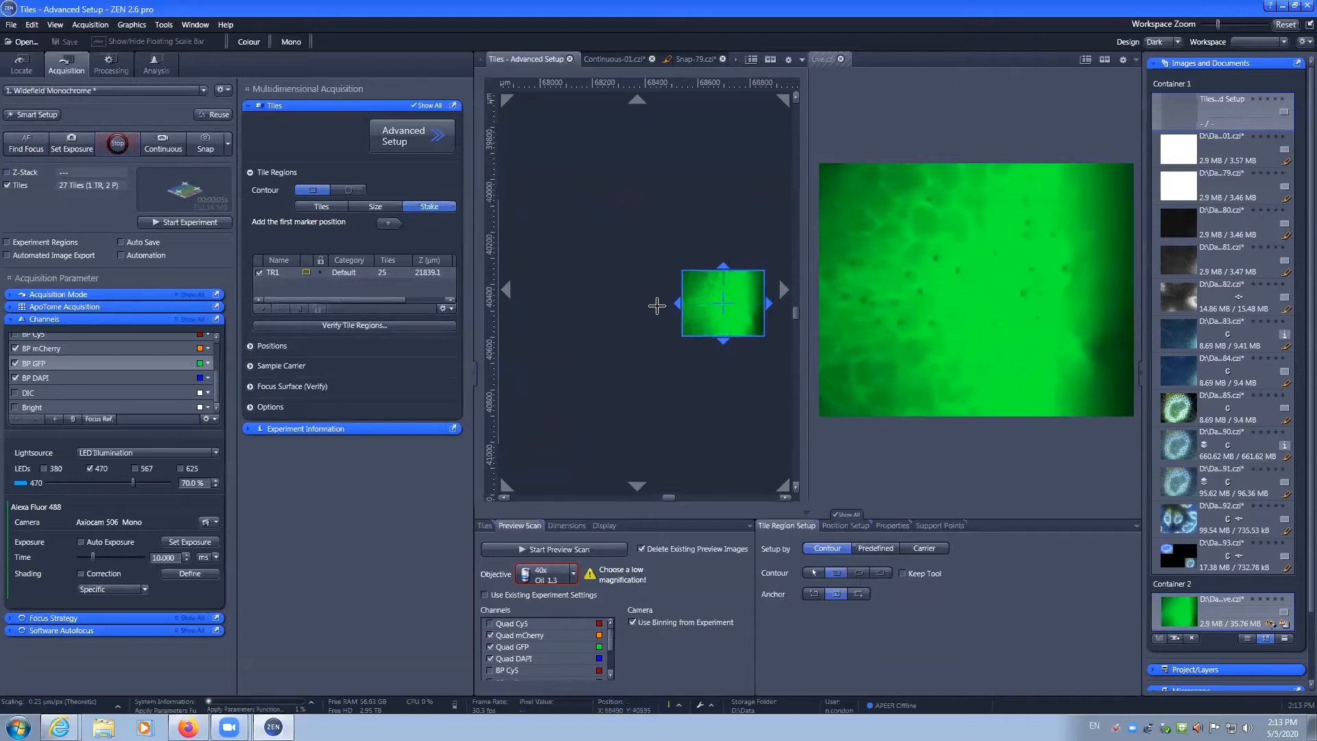
Draw a second tile region TR2, then remove all tile regions from the list
{"action": "left_click_drag", "start_coordinate": [614, 197], "coordinate": [787, 412]}
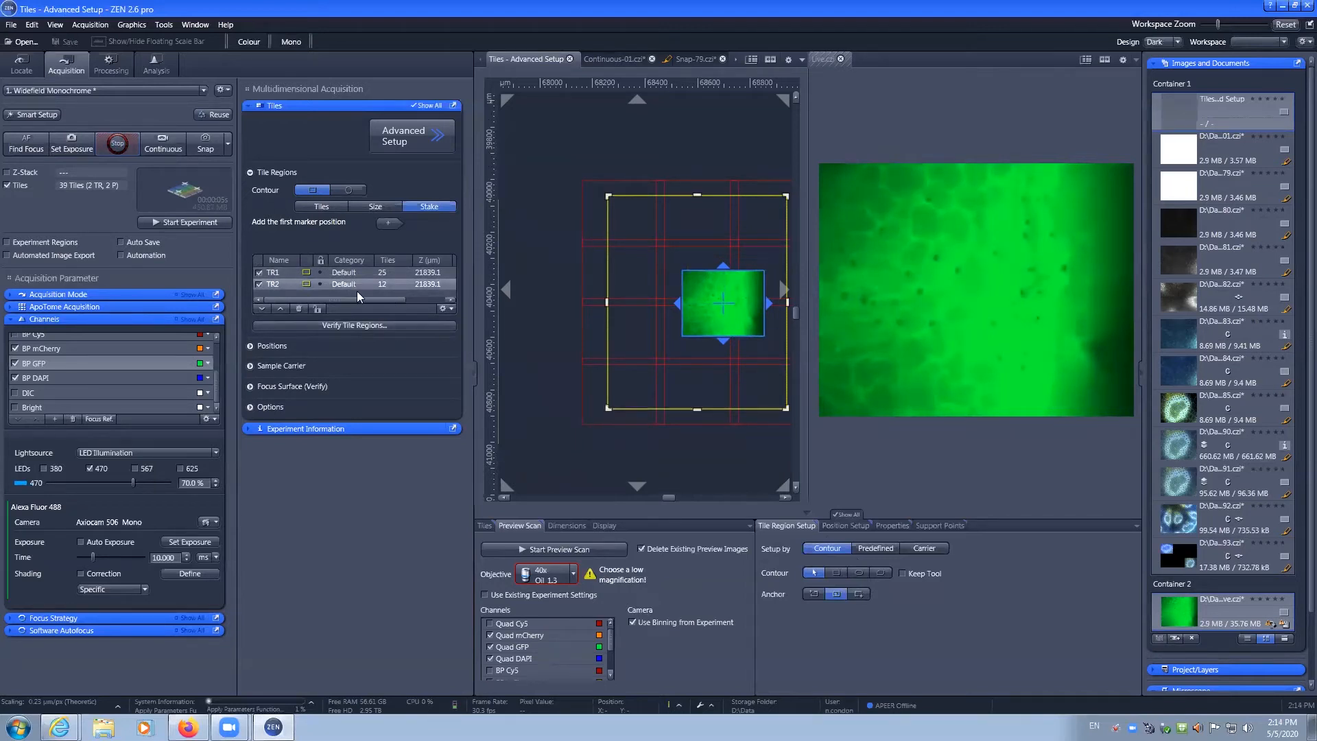
{"action": "mouse_move", "coordinate": [183, 222]}
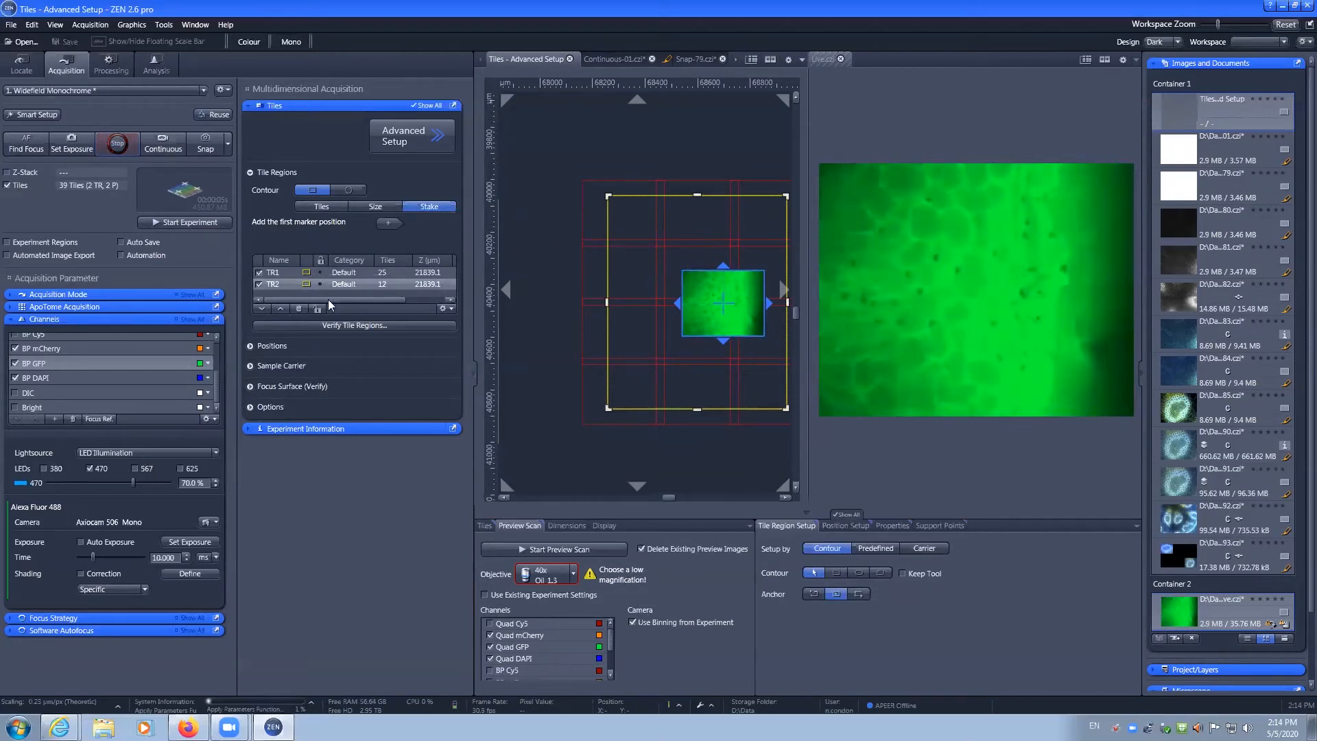
{"action": "left_click", "coordinate": [299, 309]}
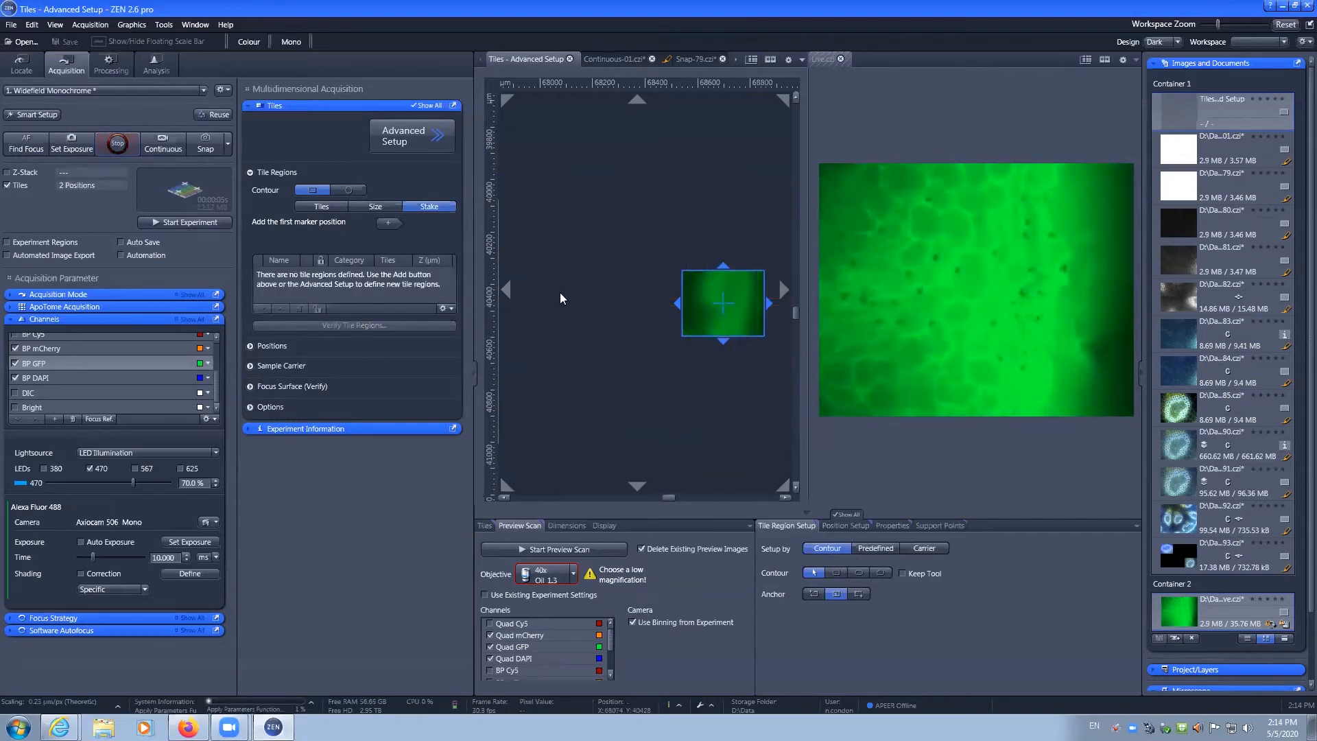
Outline a six-tile region TR1 and acquire it as Experiment-94
{"action": "left_click_drag", "start_coordinate": [724, 302], "coordinate": [560, 291]}
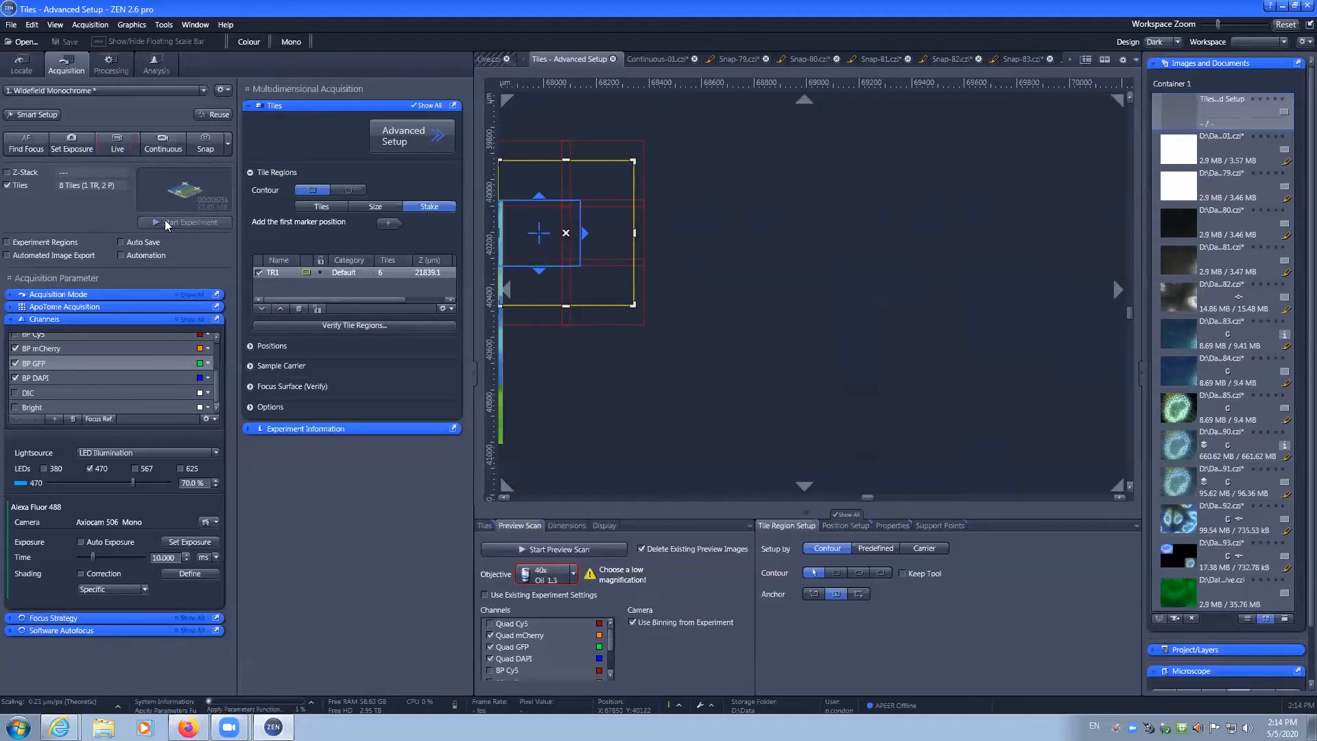
{"action": "left_click", "coordinate": [184, 222]}
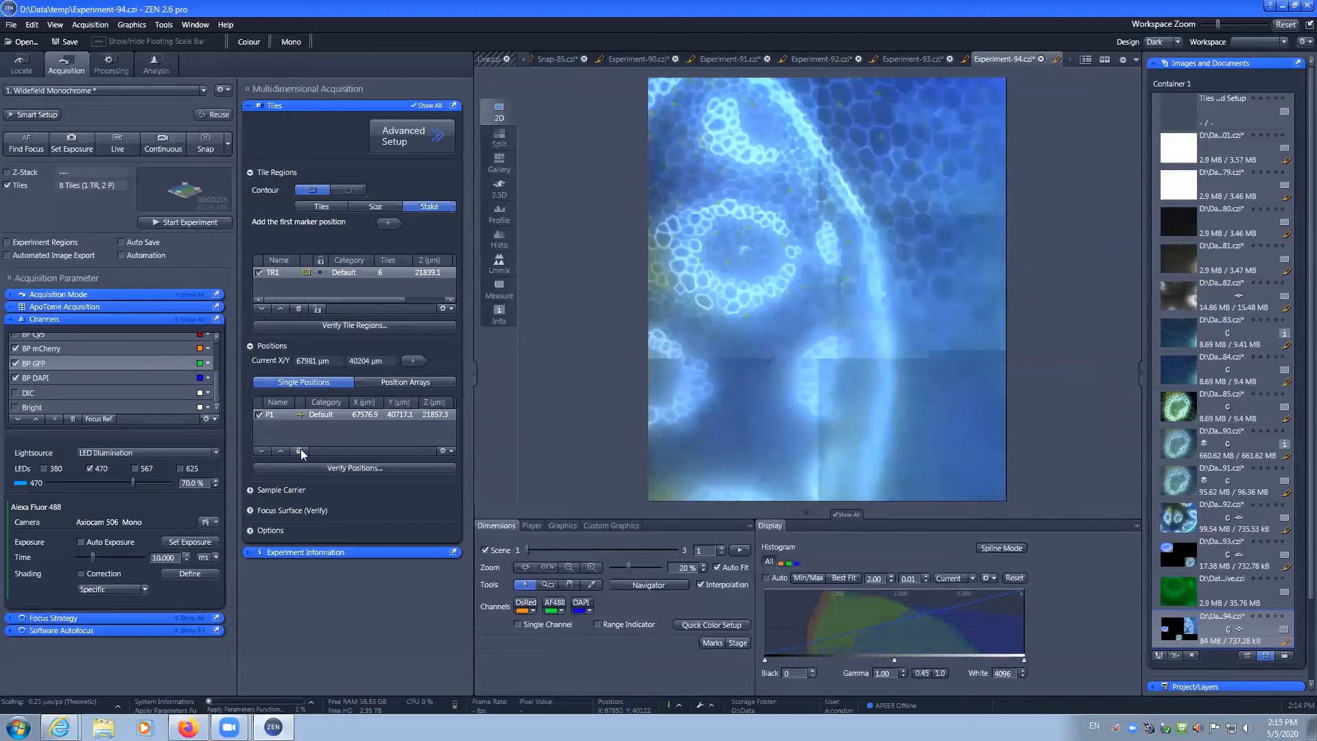
Delete stored position P1 and acquire the six-tile image as Experiment-95
{"action": "left_click", "coordinate": [300, 452]}
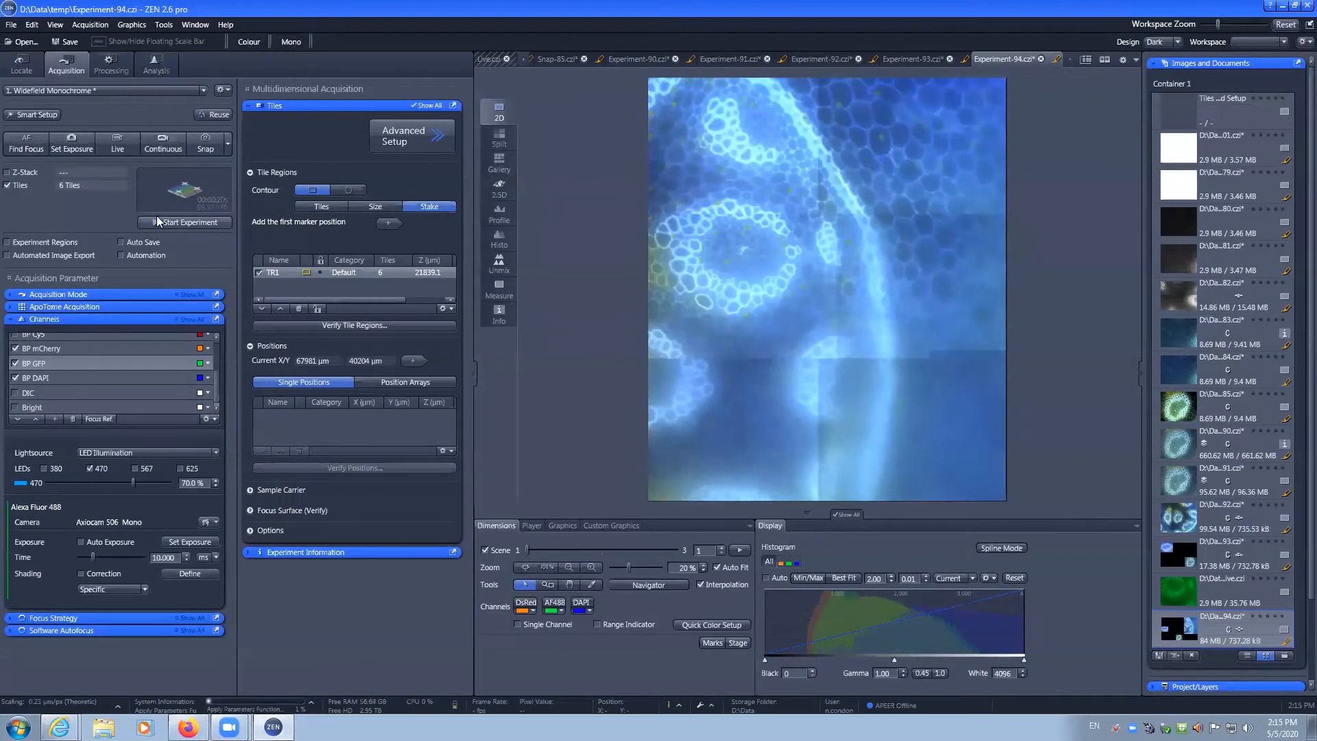
{"action": "left_click", "coordinate": [184, 222]}
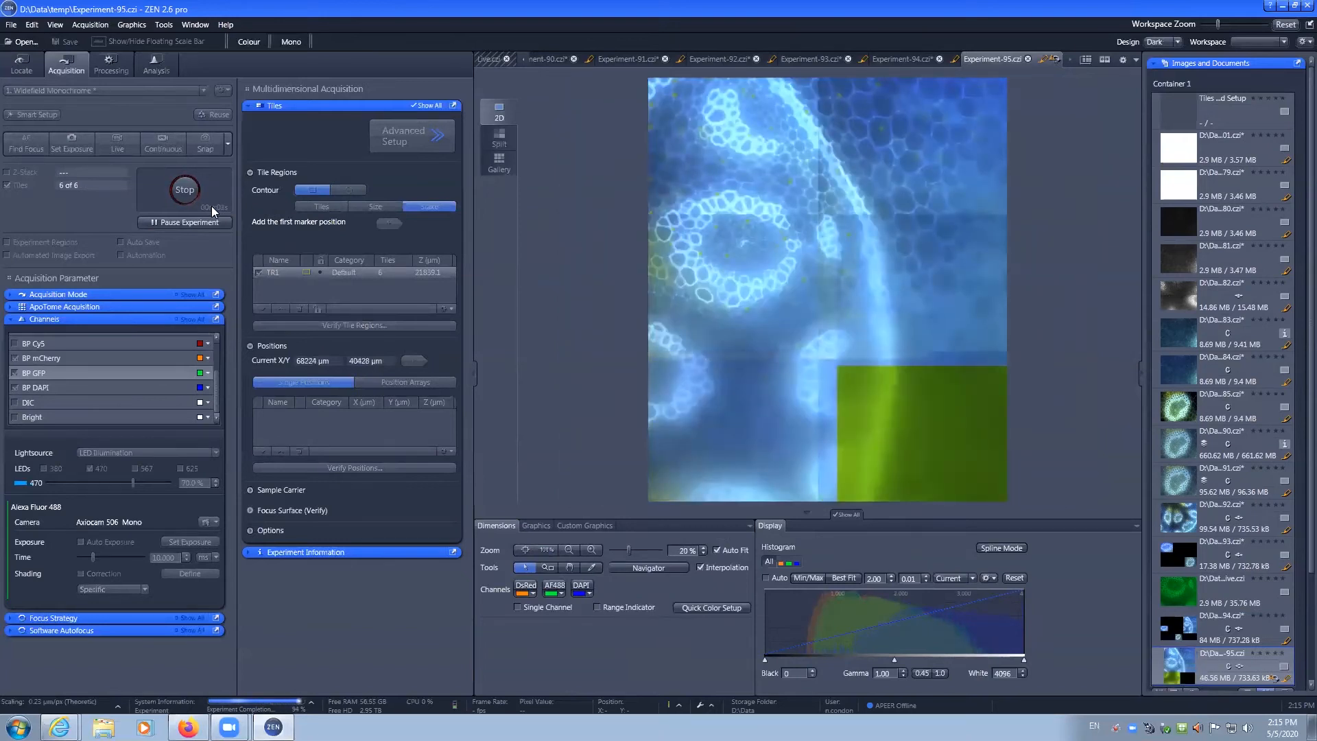
{"action": "left_click", "coordinate": [184, 188]}
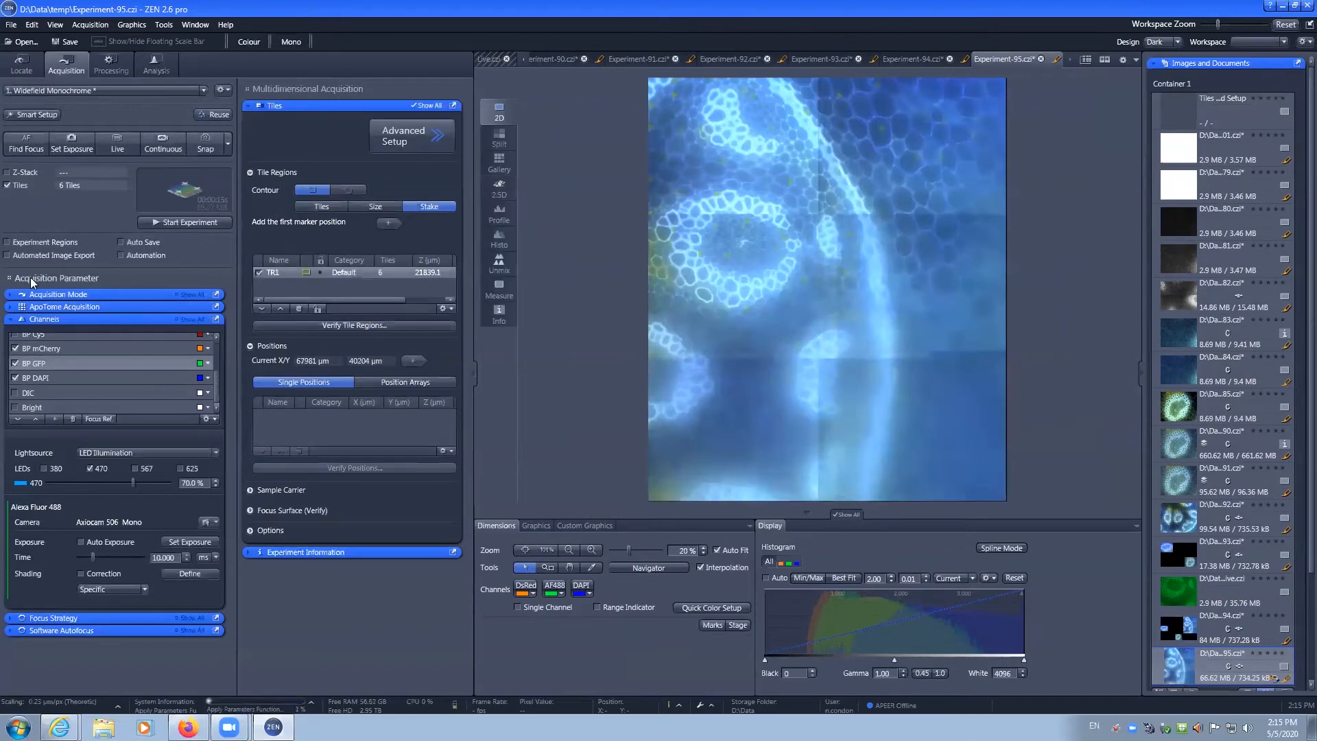
Switch the experiment from the BP DAPI and GFP channels to the Quad channels
{"action": "left_click", "coordinate": [15, 379]}
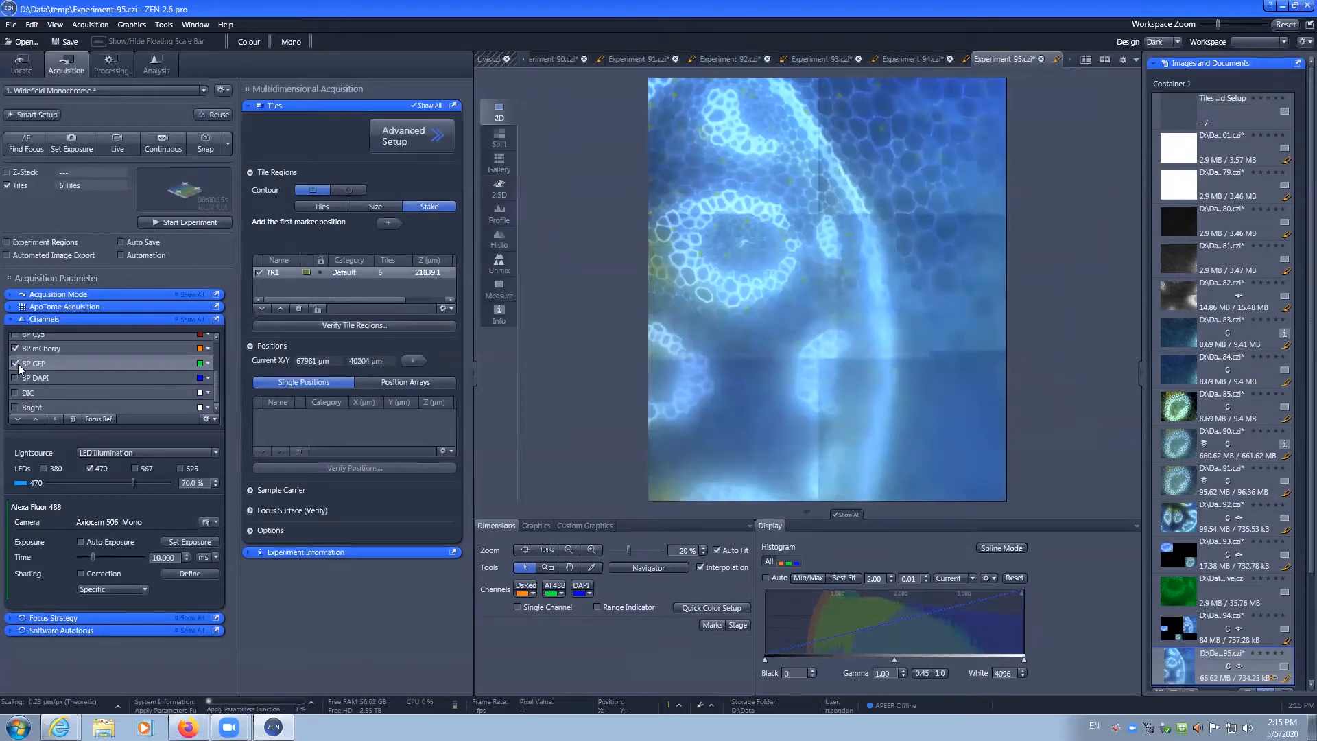
{"action": "left_click", "coordinate": [15, 363]}
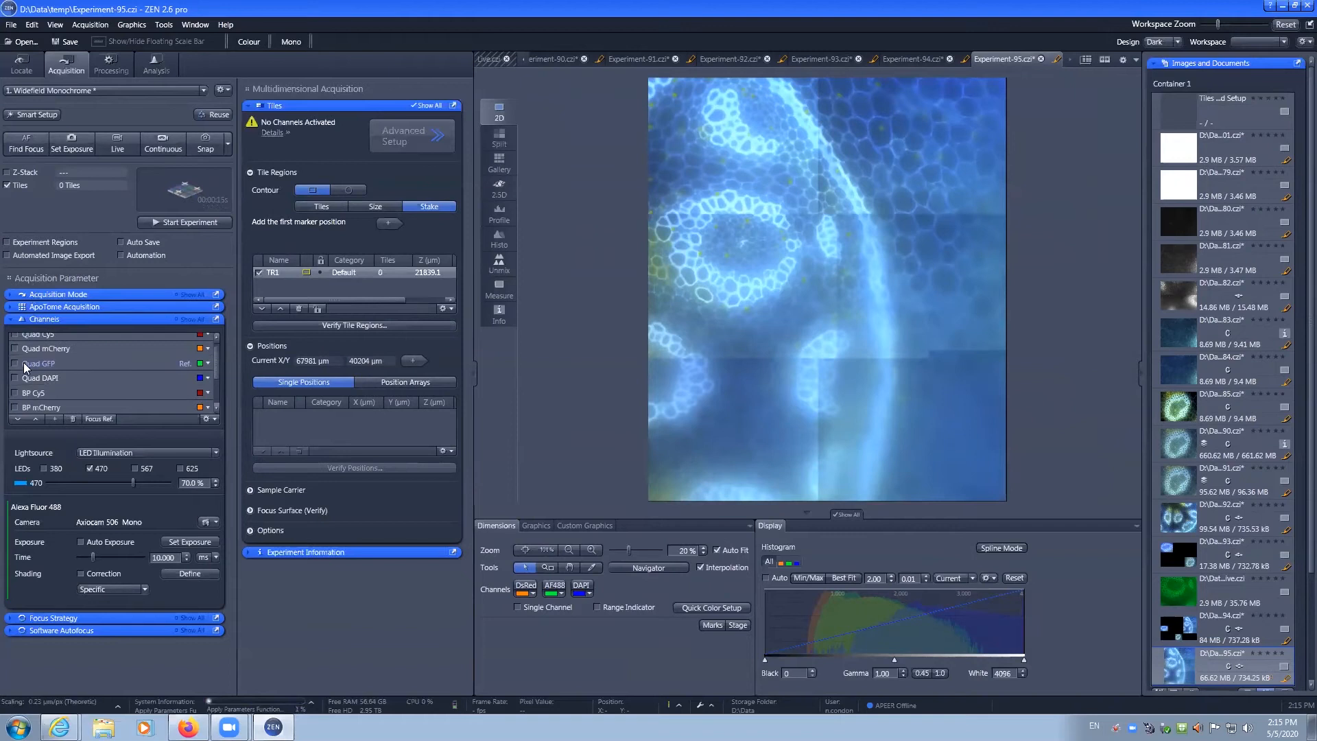
{"action": "left_click", "coordinate": [14, 362]}
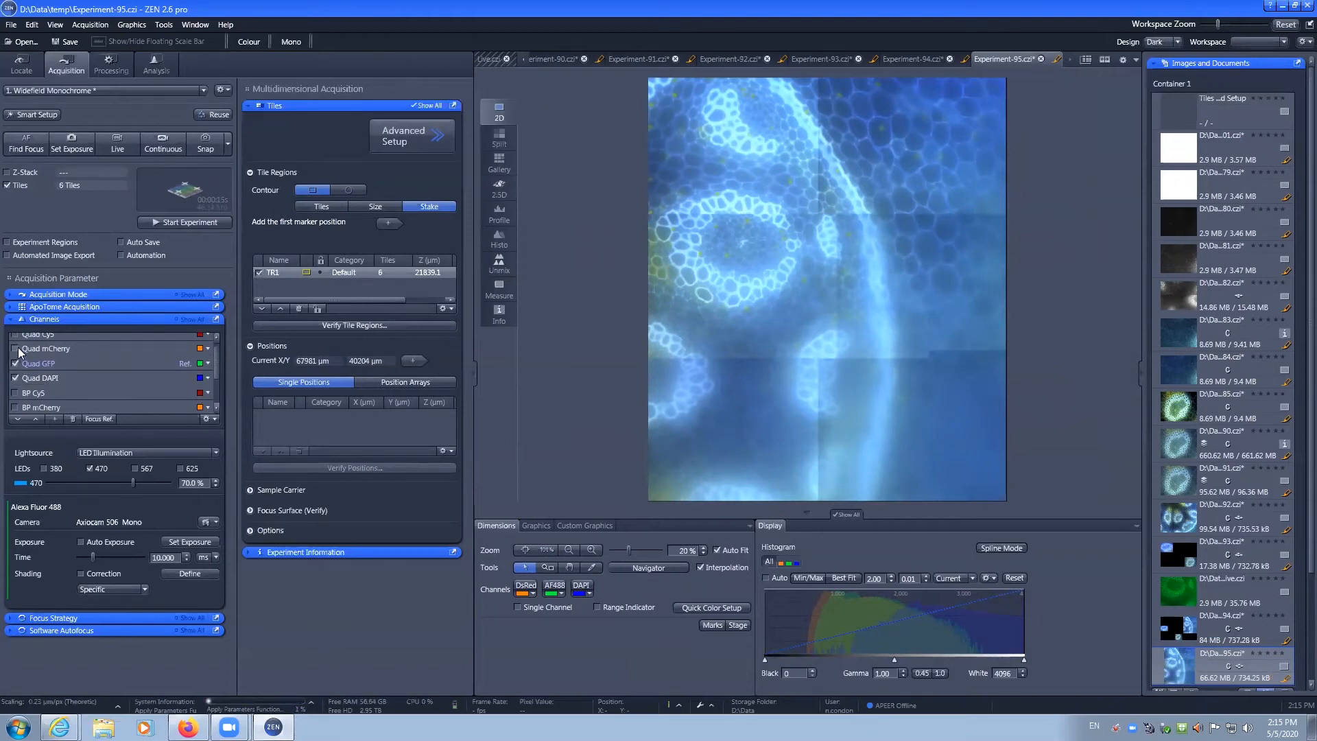
{"action": "mouse_move", "coordinate": [184, 222]}
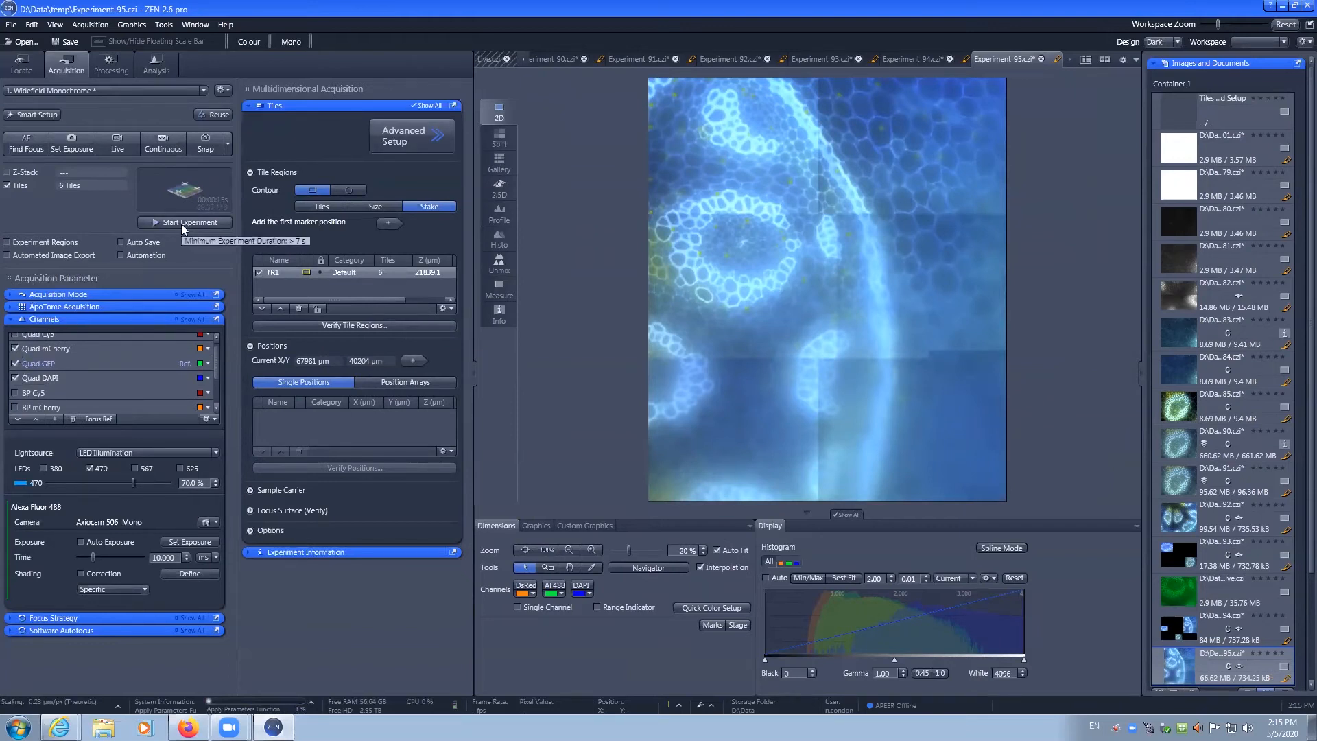
Acquire the quad-channel six-tile image and review its red, green and blue channels individually
{"action": "left_click", "coordinate": [184, 222]}
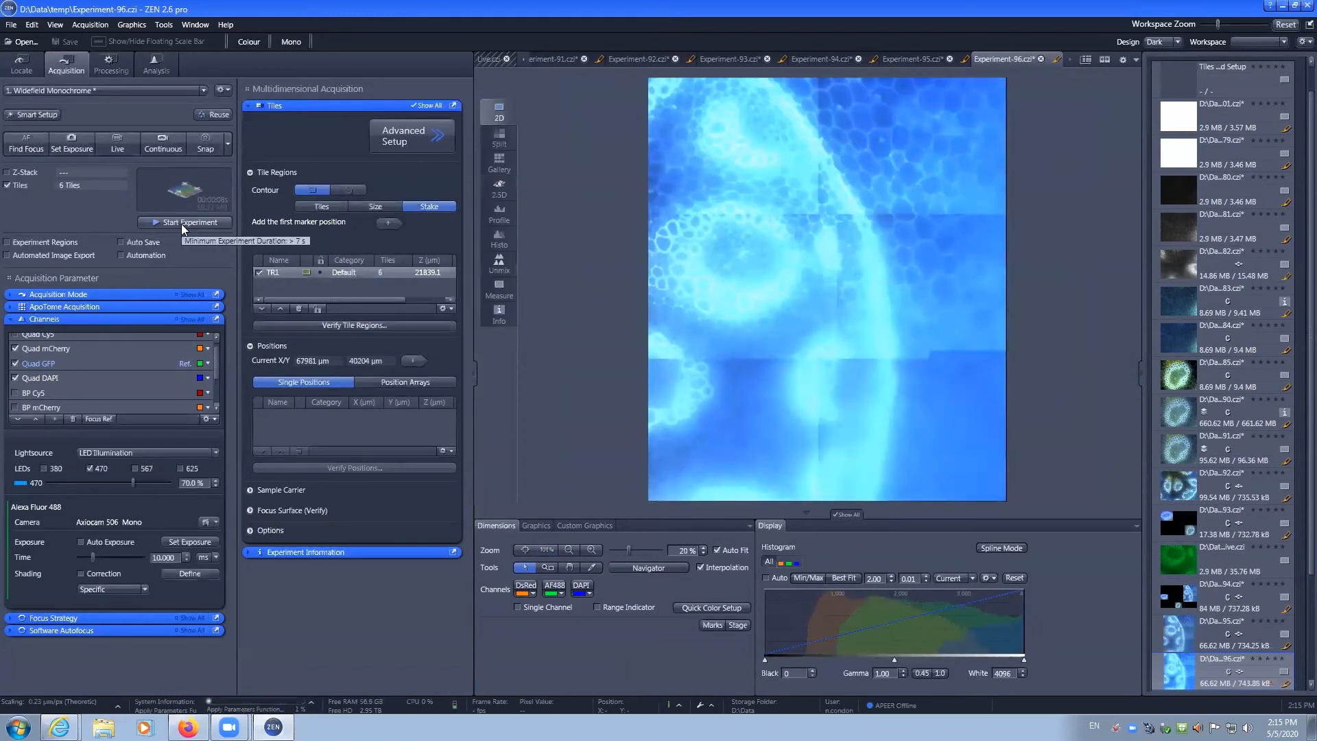
{"action": "left_click", "coordinate": [553, 589]}
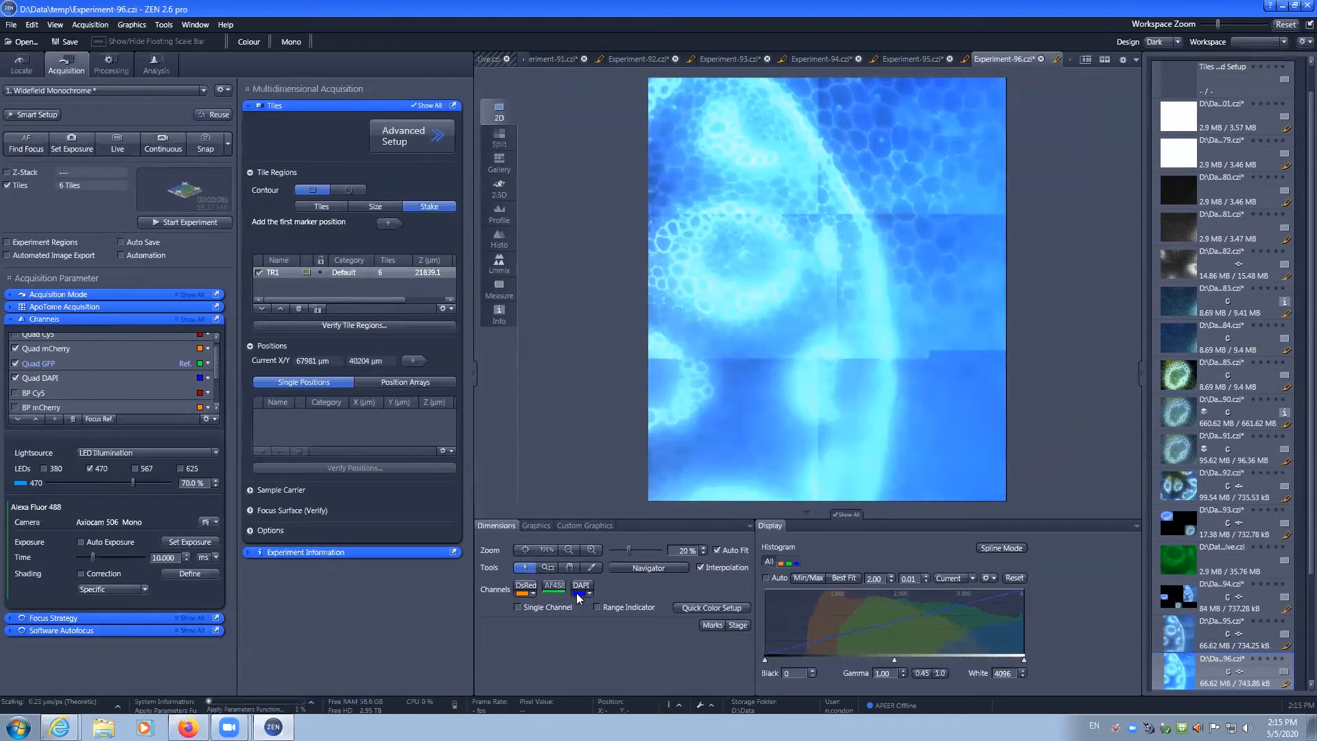
{"action": "left_click", "coordinate": [582, 586]}
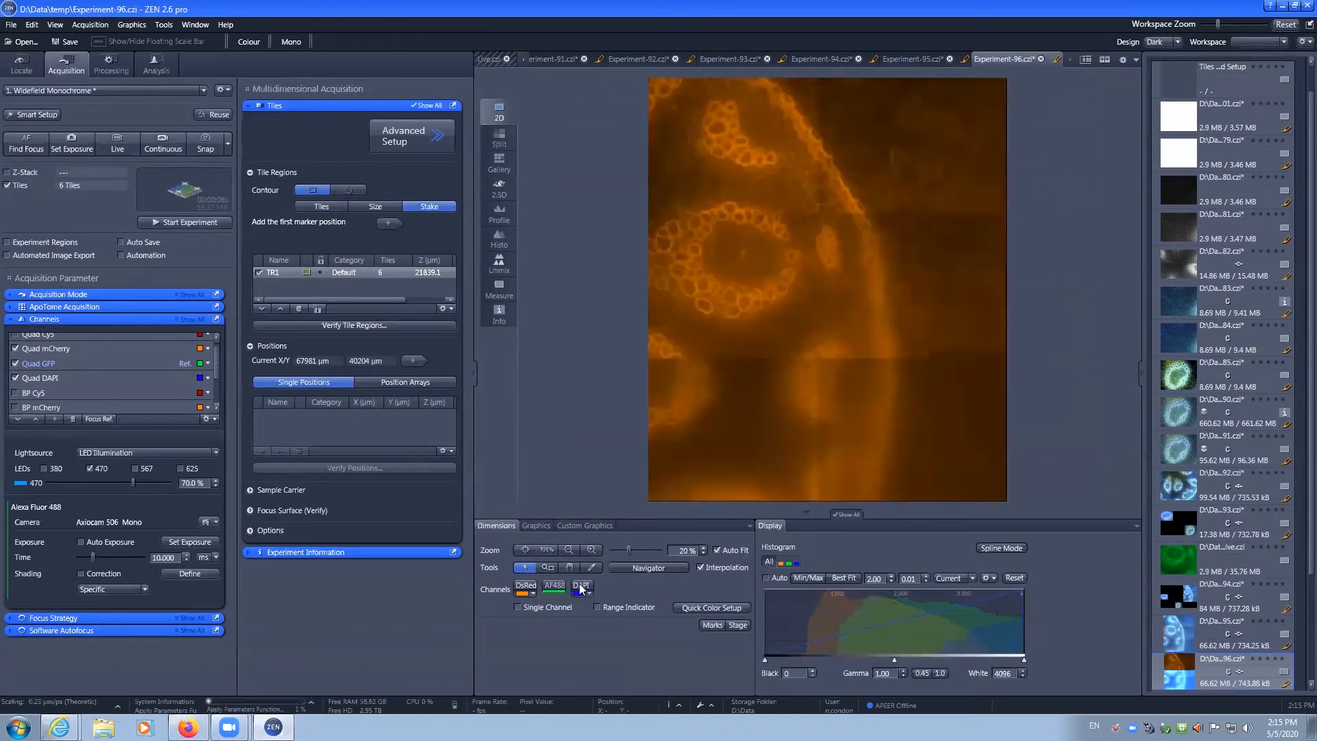
{"action": "left_click", "coordinate": [525, 586]}
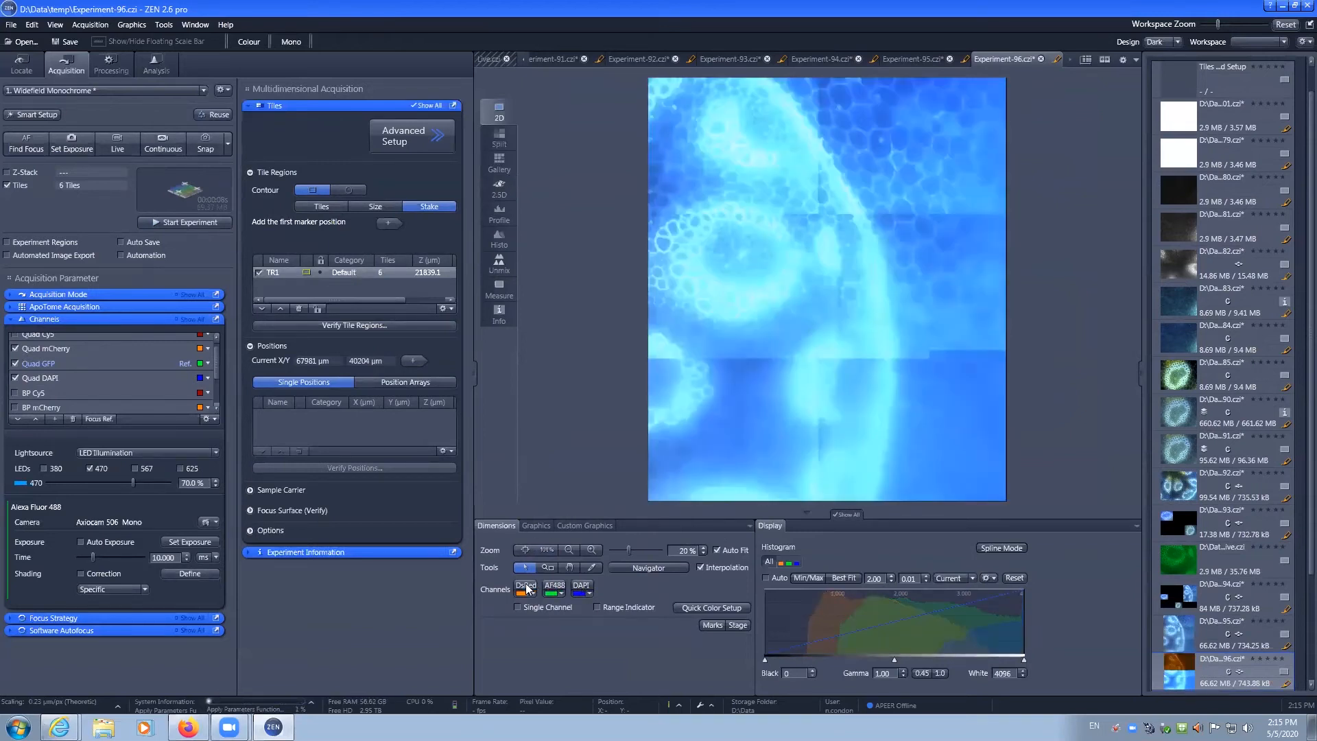
{"action": "mouse_move", "coordinate": [553, 584]}
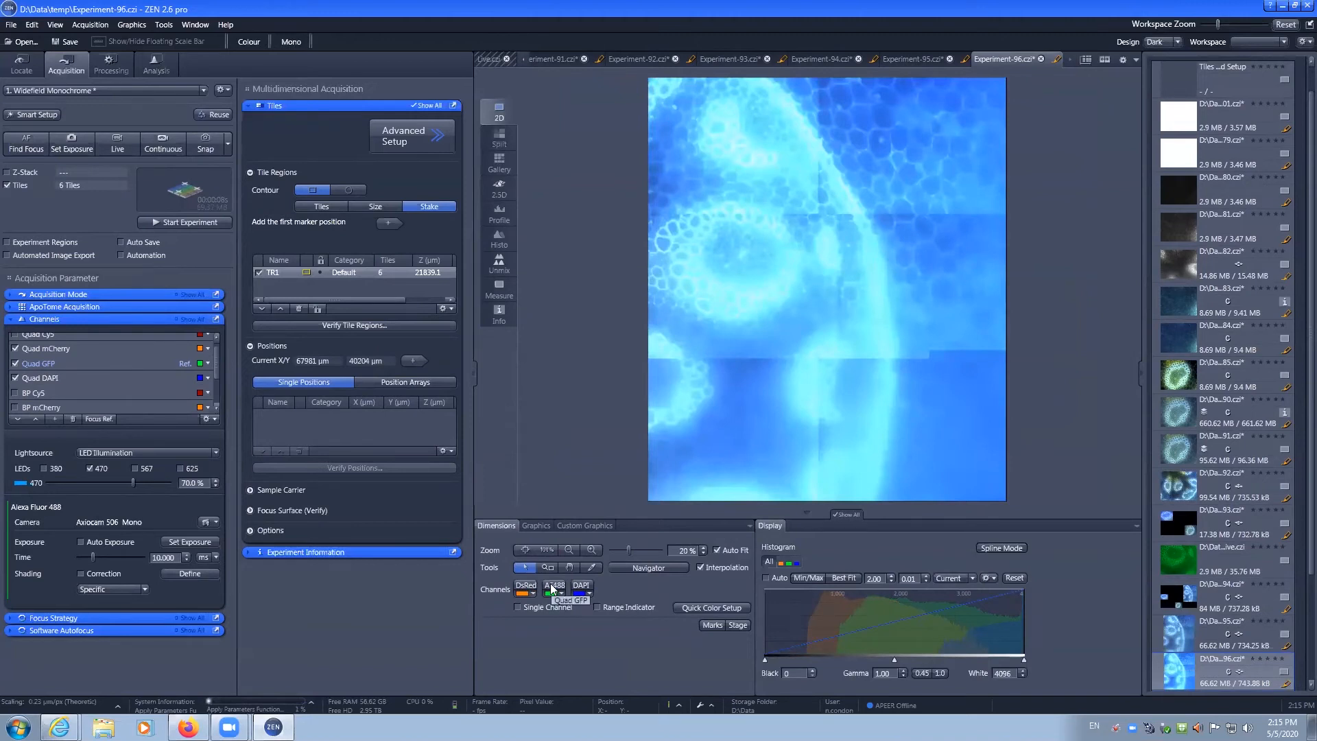
{"action": "left_click", "coordinate": [553, 586]}
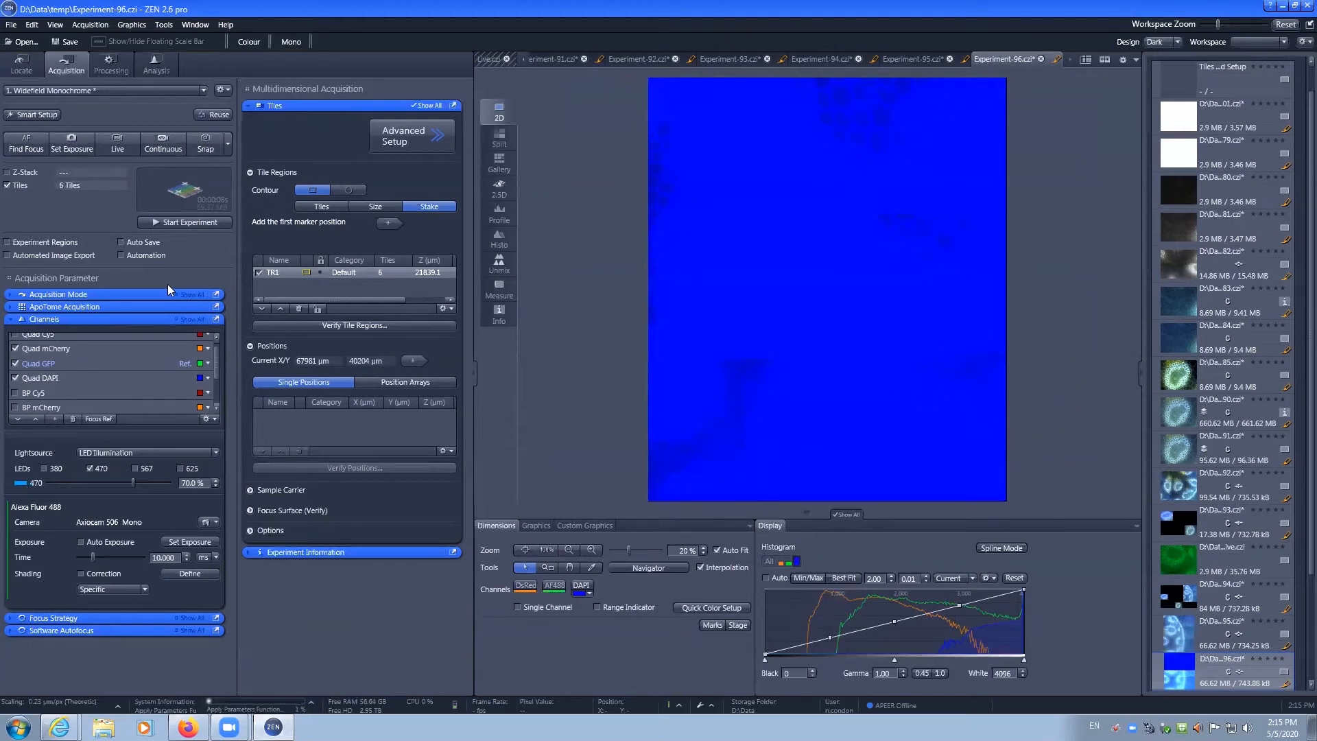
Determine a shorter exposure time for the DAPI channel with Set Exposure
{"action": "left_click", "coordinate": [38, 377]}
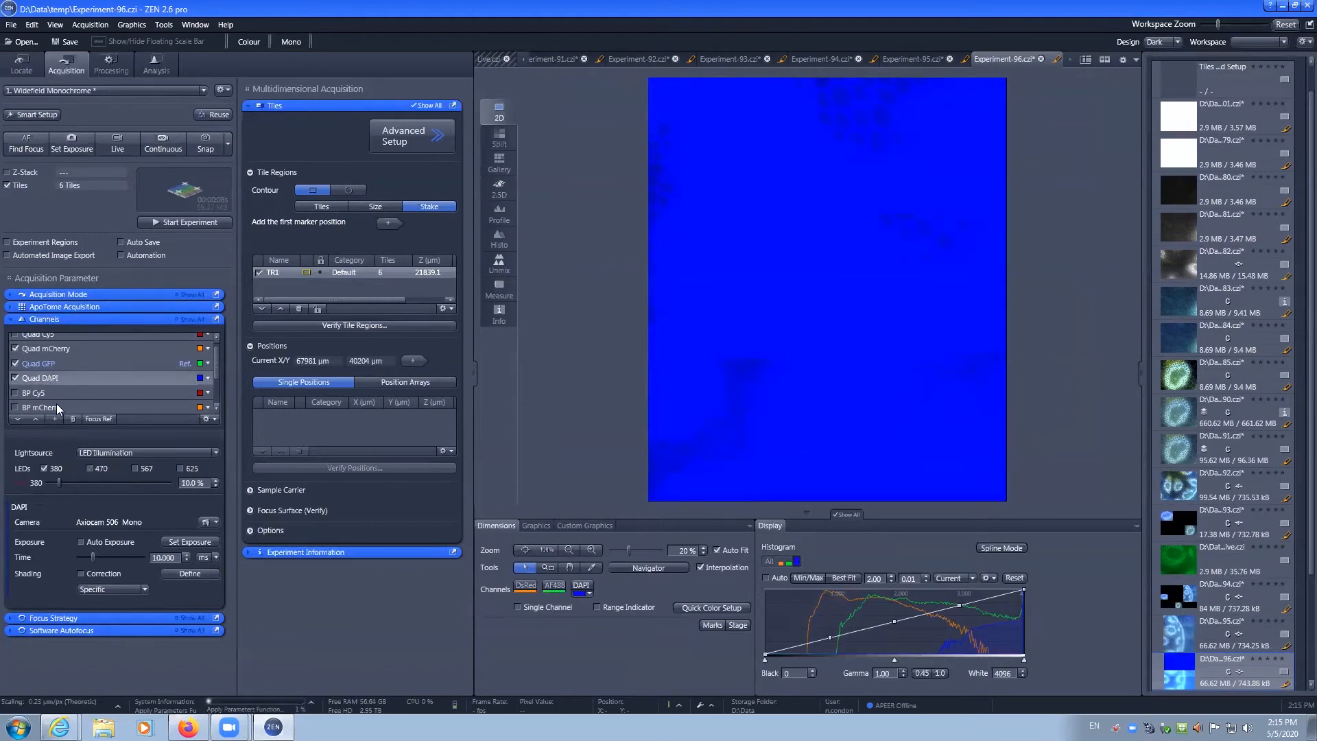
{"action": "mouse_move", "coordinate": [182, 514]}
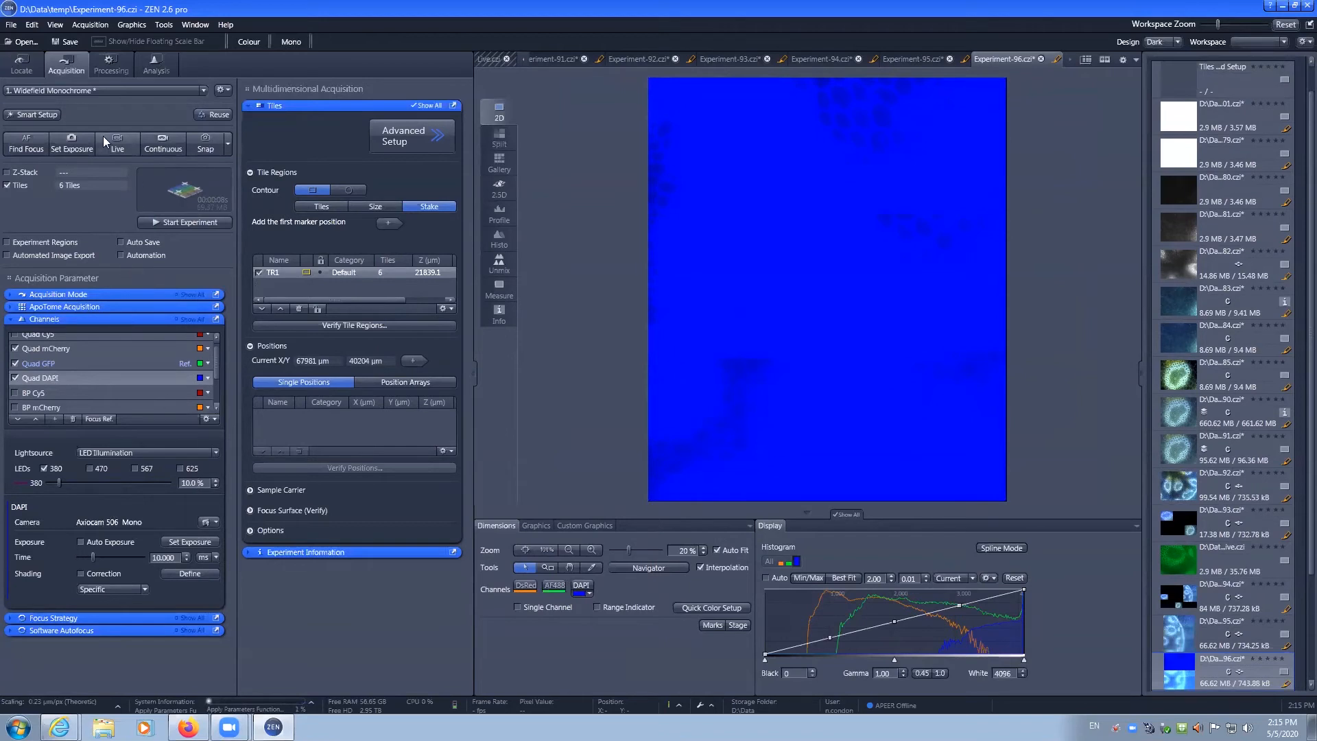
{"action": "left_click", "coordinate": [404, 135]}
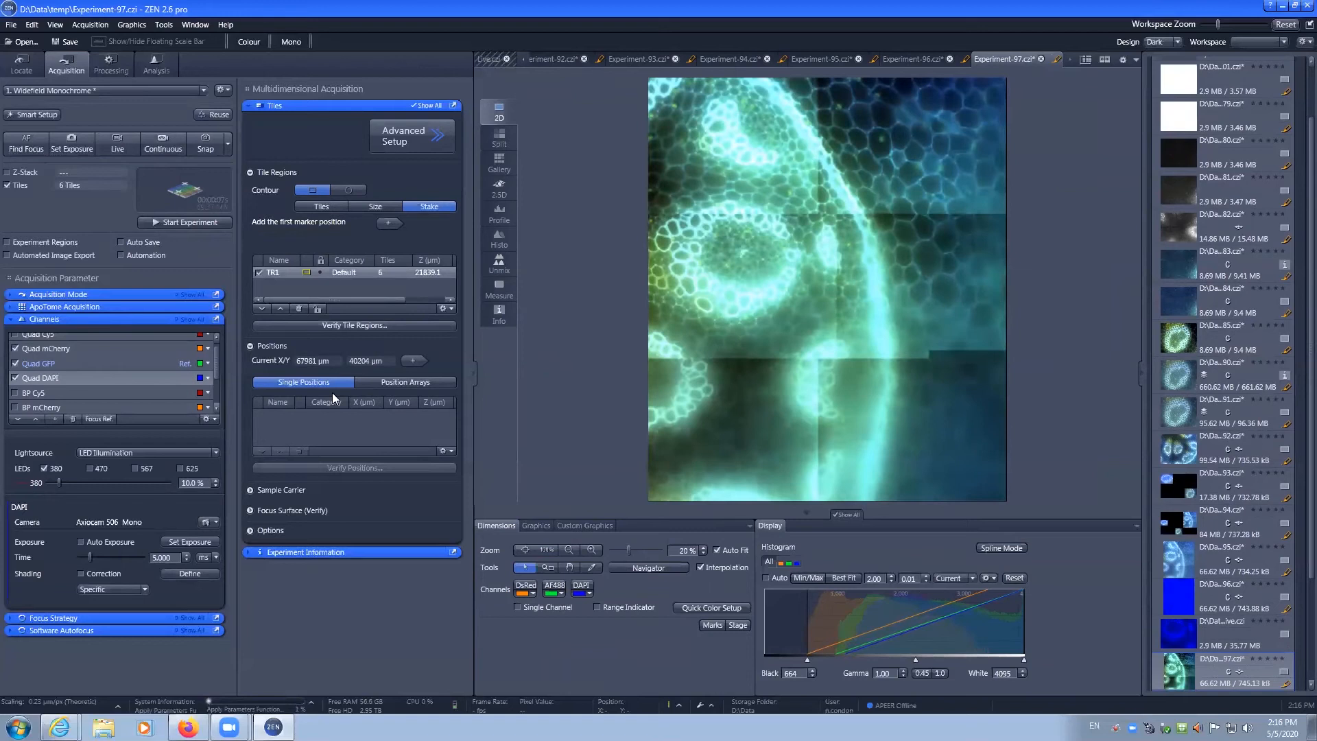
Enable an 11-slice Z-stack defined around a centre position for the tile experiment
{"action": "left_click", "coordinate": [8, 173]}
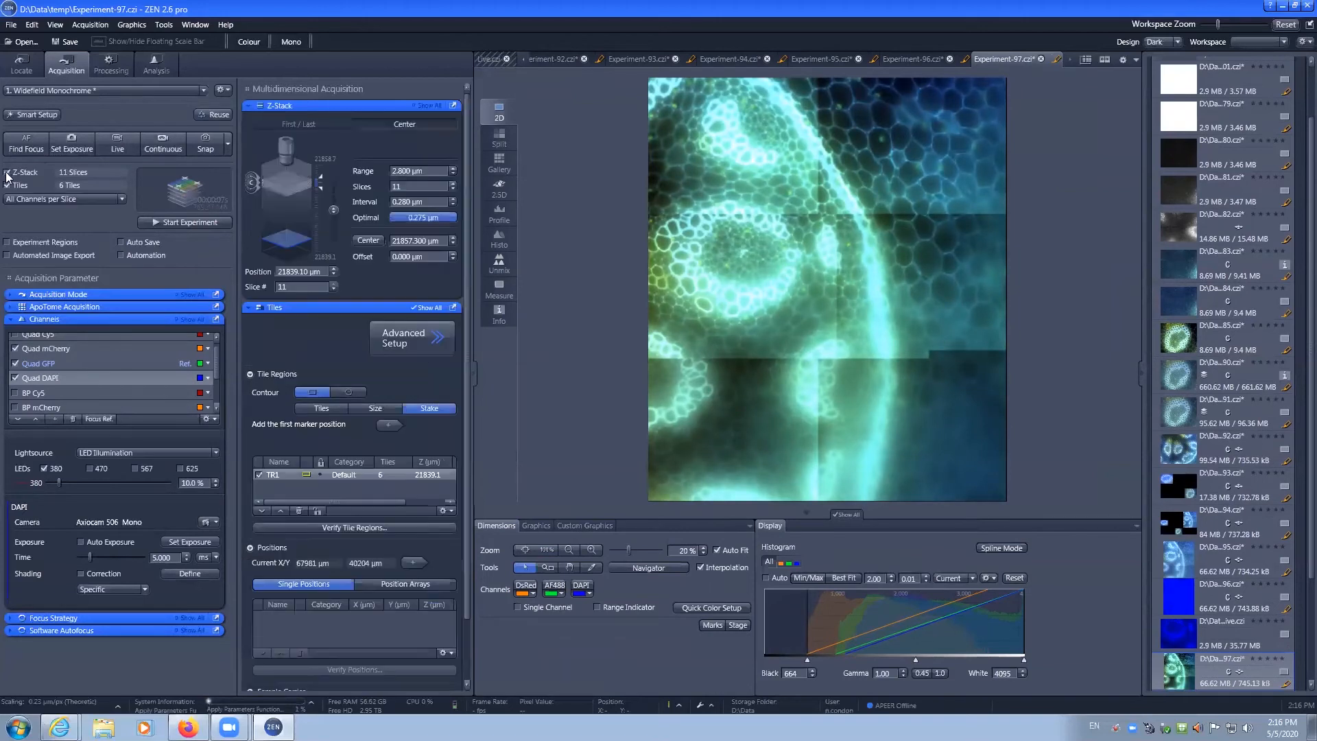
{"action": "mouse_move", "coordinate": [103, 192]}
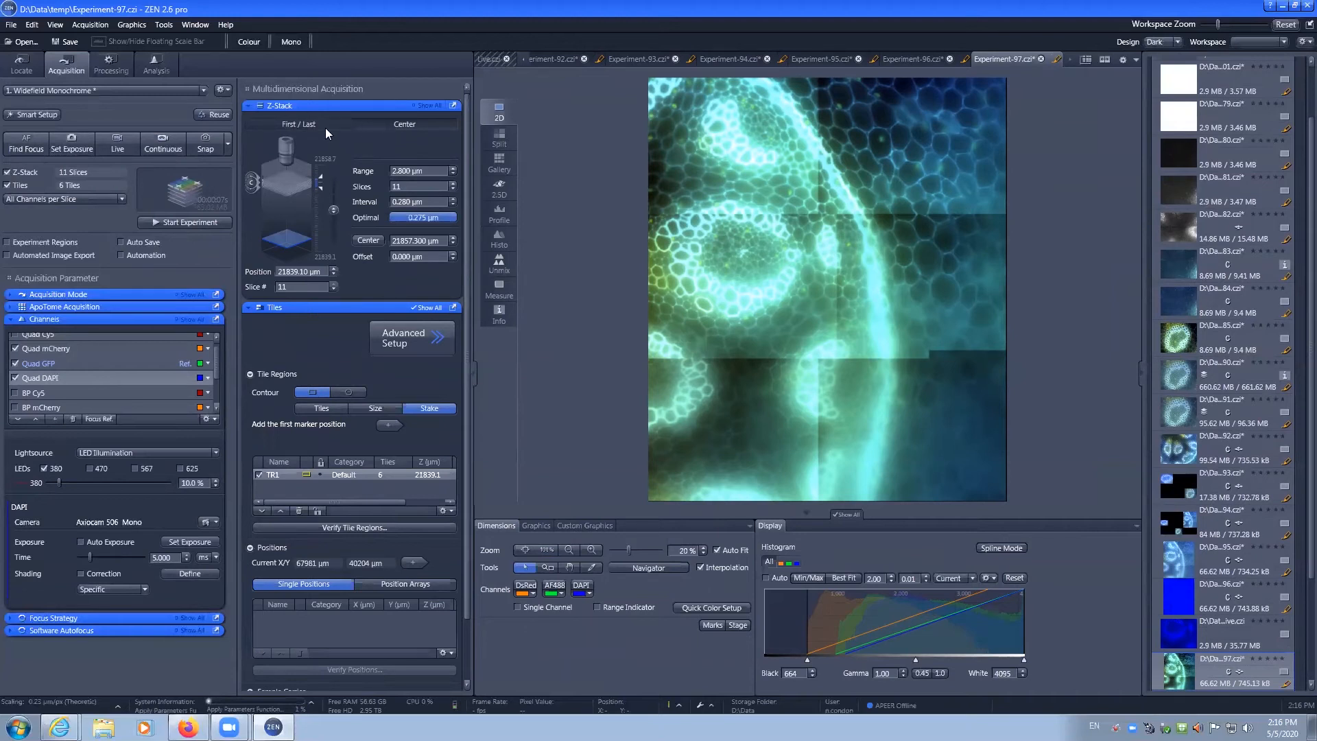
{"action": "mouse_move", "coordinate": [375, 126]}
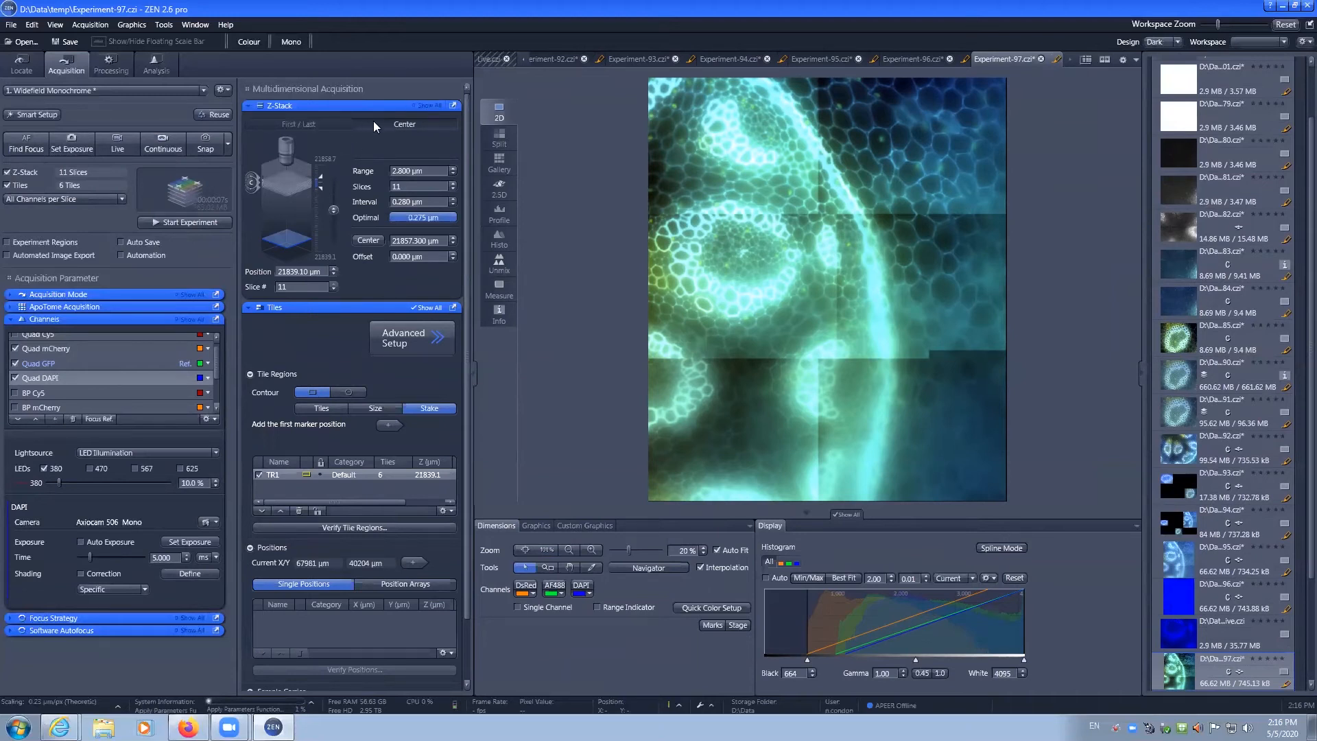
{"action": "left_click", "coordinate": [117, 144]}
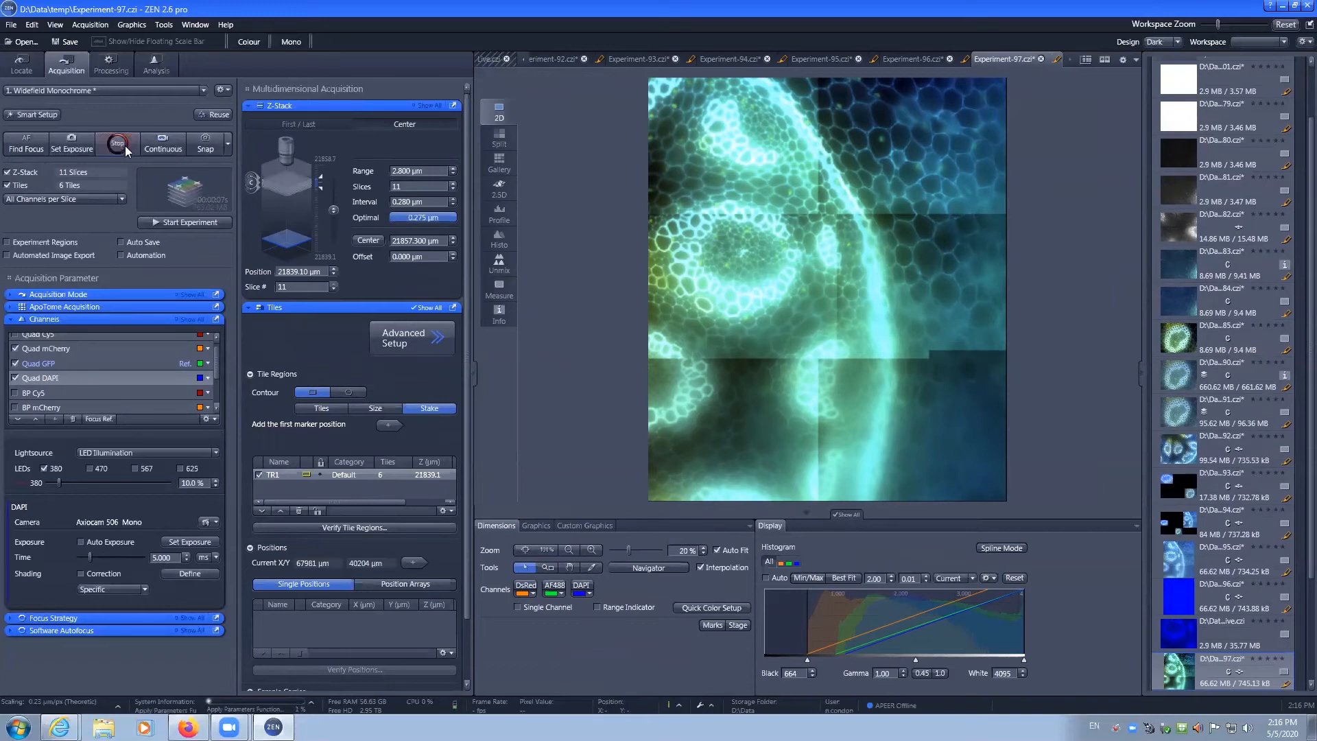
Set the current live focus position as the Z-stack centre (slice 6)
{"action": "left_click", "coordinate": [403, 337]}
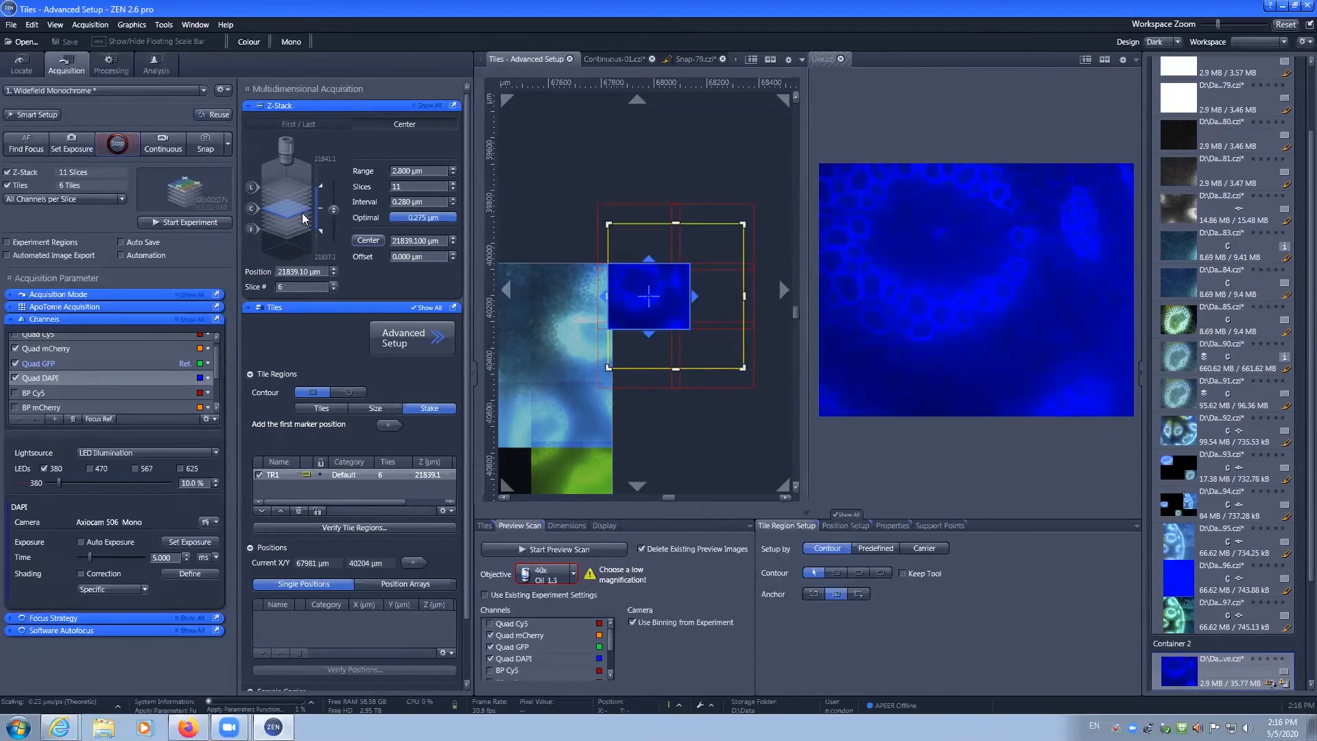
{"action": "mouse_move", "coordinate": [269, 220]}
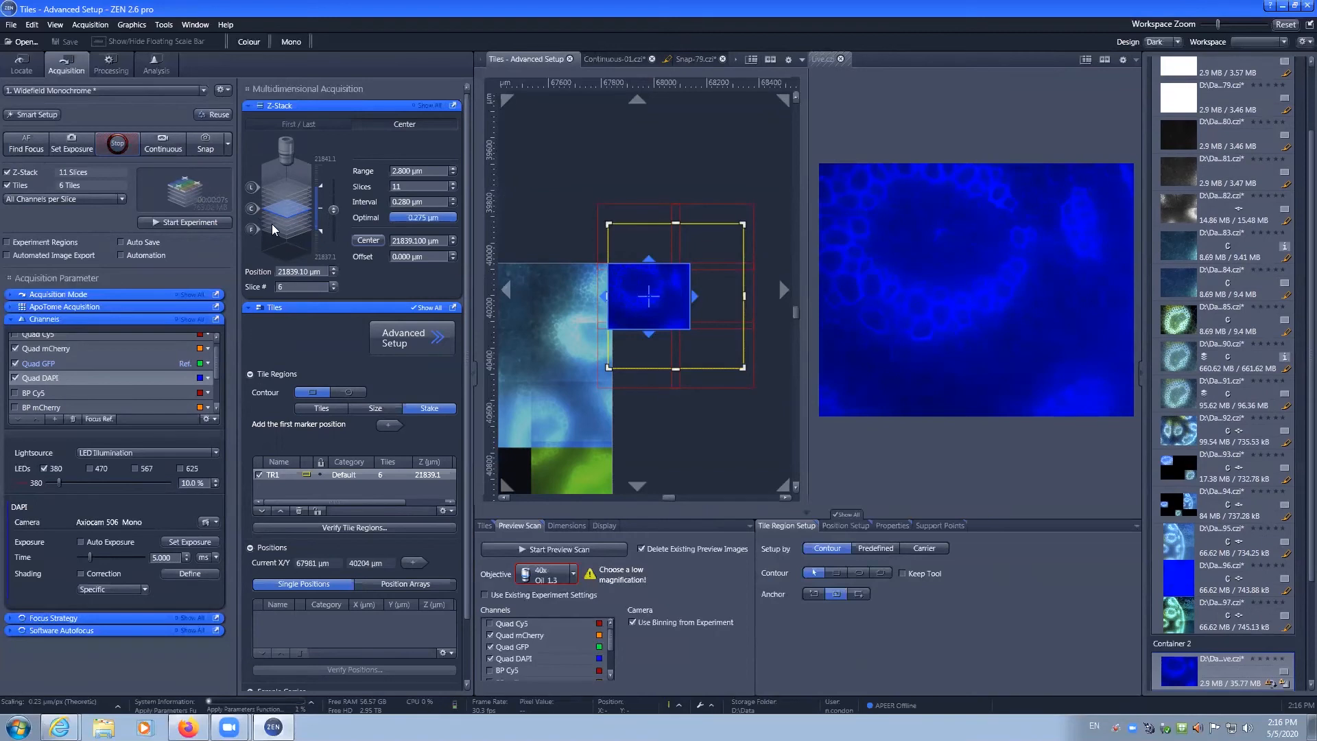
{"action": "mouse_move", "coordinate": [347, 217]}
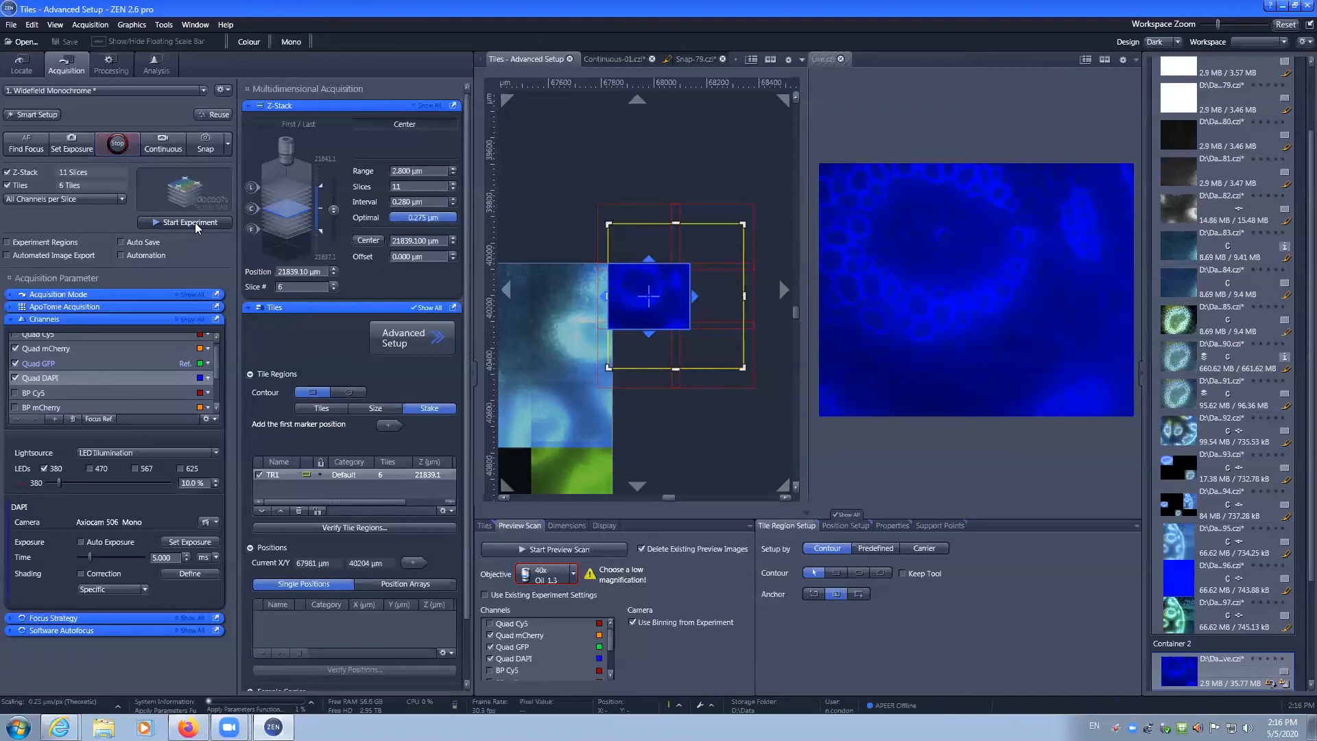
Acquire the six-tile, 11-slice Z-stack as Experiment-98 and move to the Processing workspace
{"action": "left_click", "coordinate": [189, 222]}
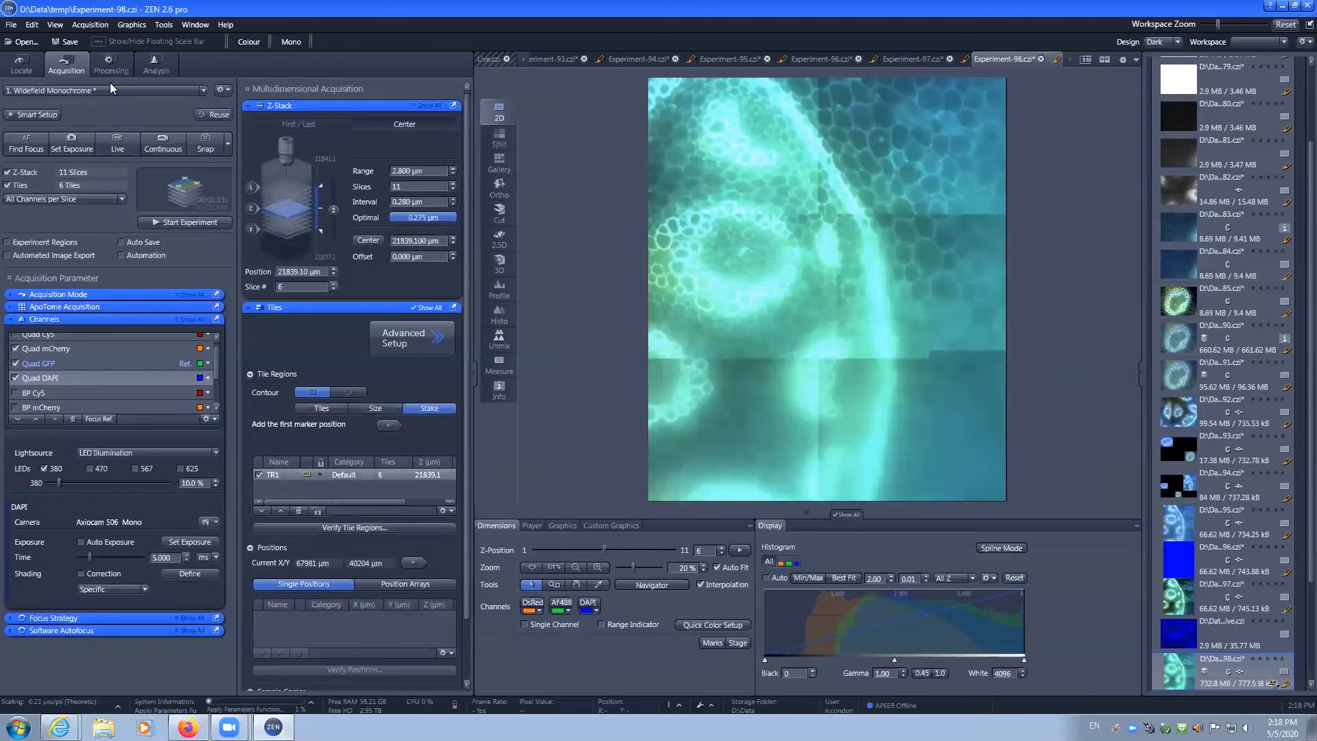
{"action": "left_click", "coordinate": [110, 65]}
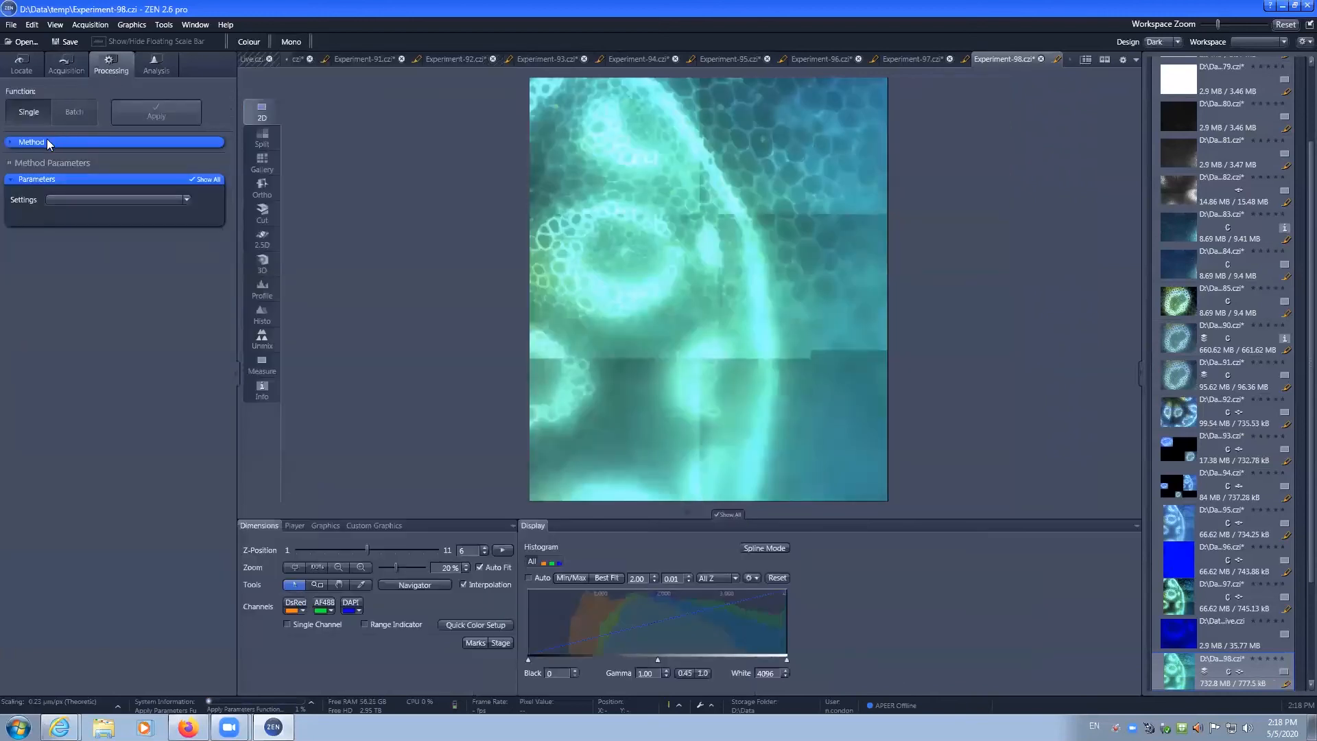
Choose Stitching with Experiment-98.czi as input and apply it
{"action": "left_click", "coordinate": [114, 142]}
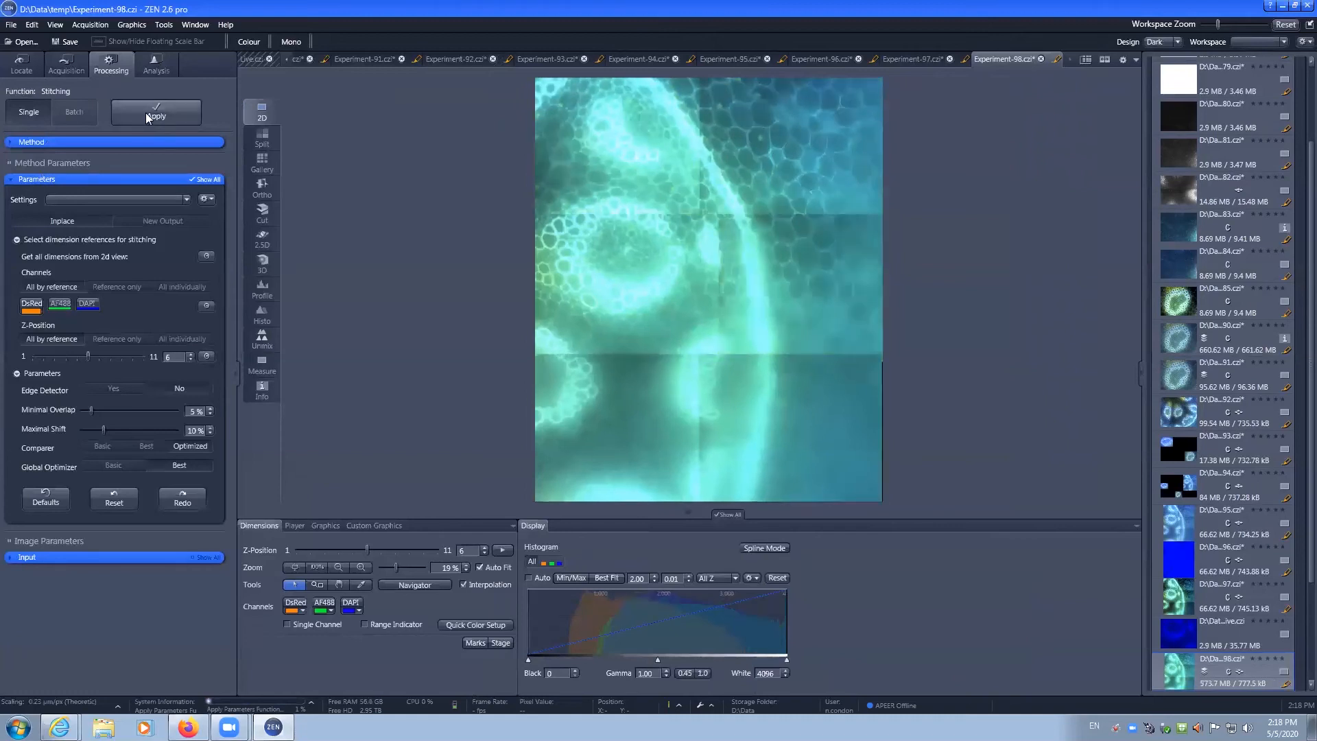
{"action": "left_click", "coordinate": [28, 557]}
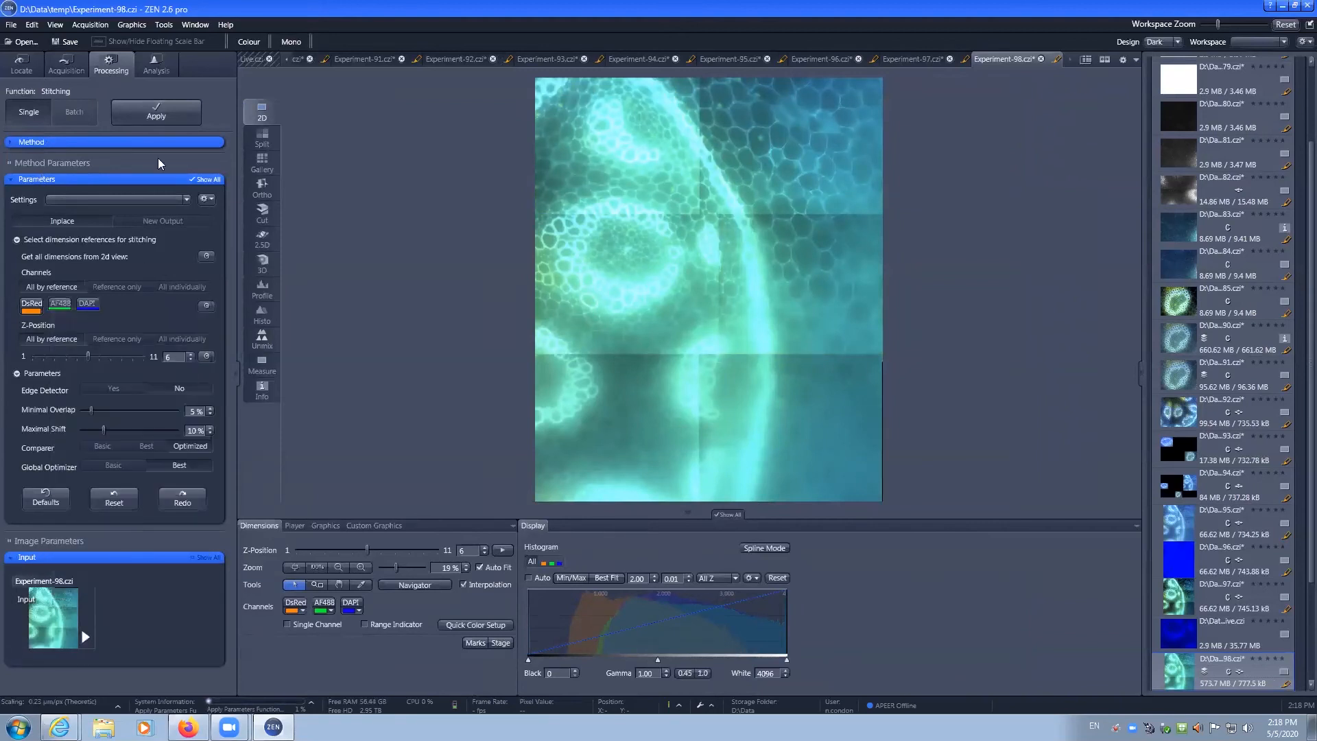
{"action": "left_click", "coordinate": [155, 115]}
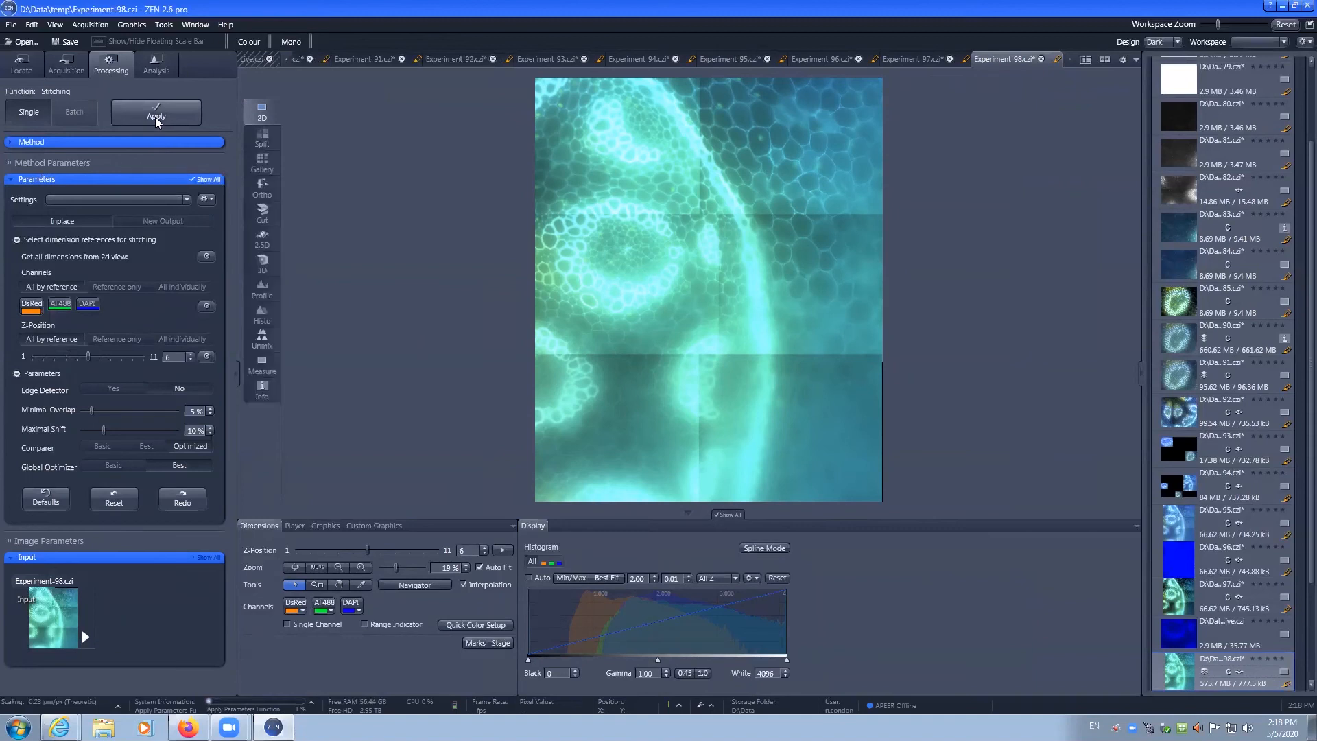
{"action": "mouse_move", "coordinate": [158, 123]}
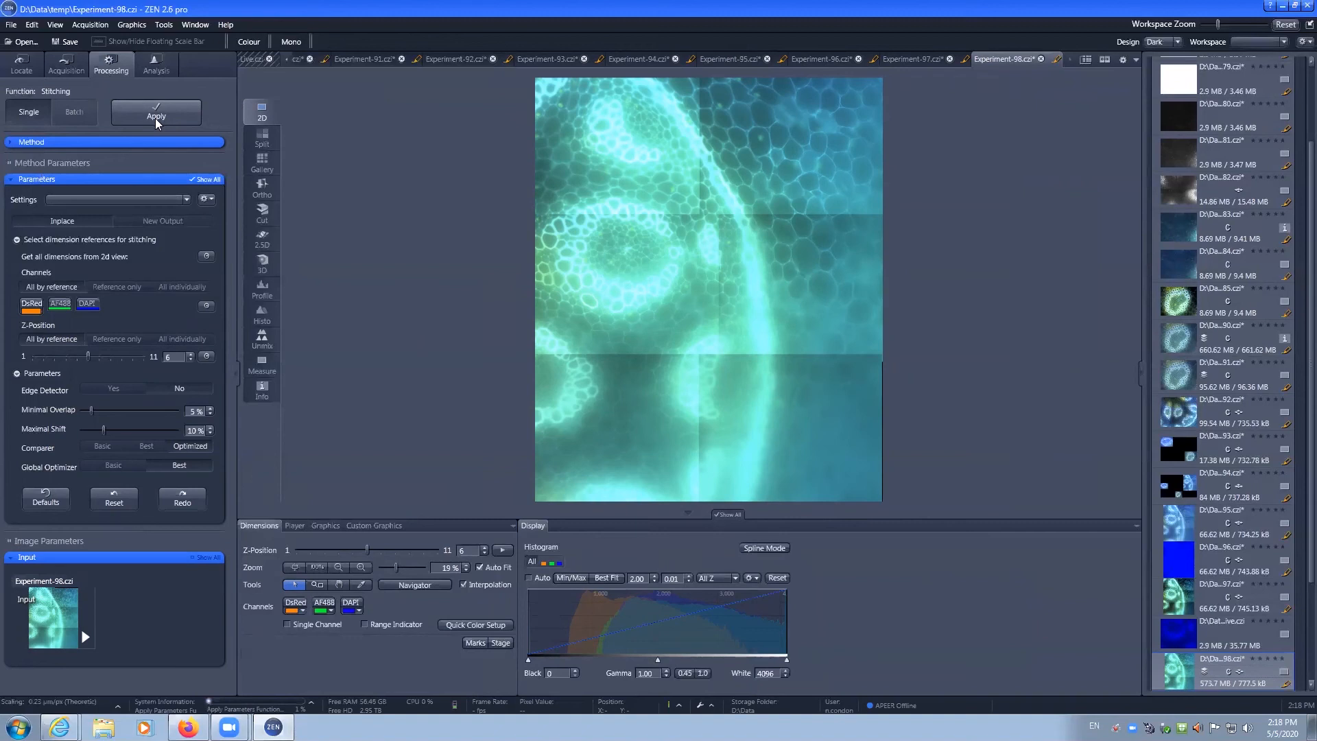
{"action": "mouse_move", "coordinate": [302, 584]}
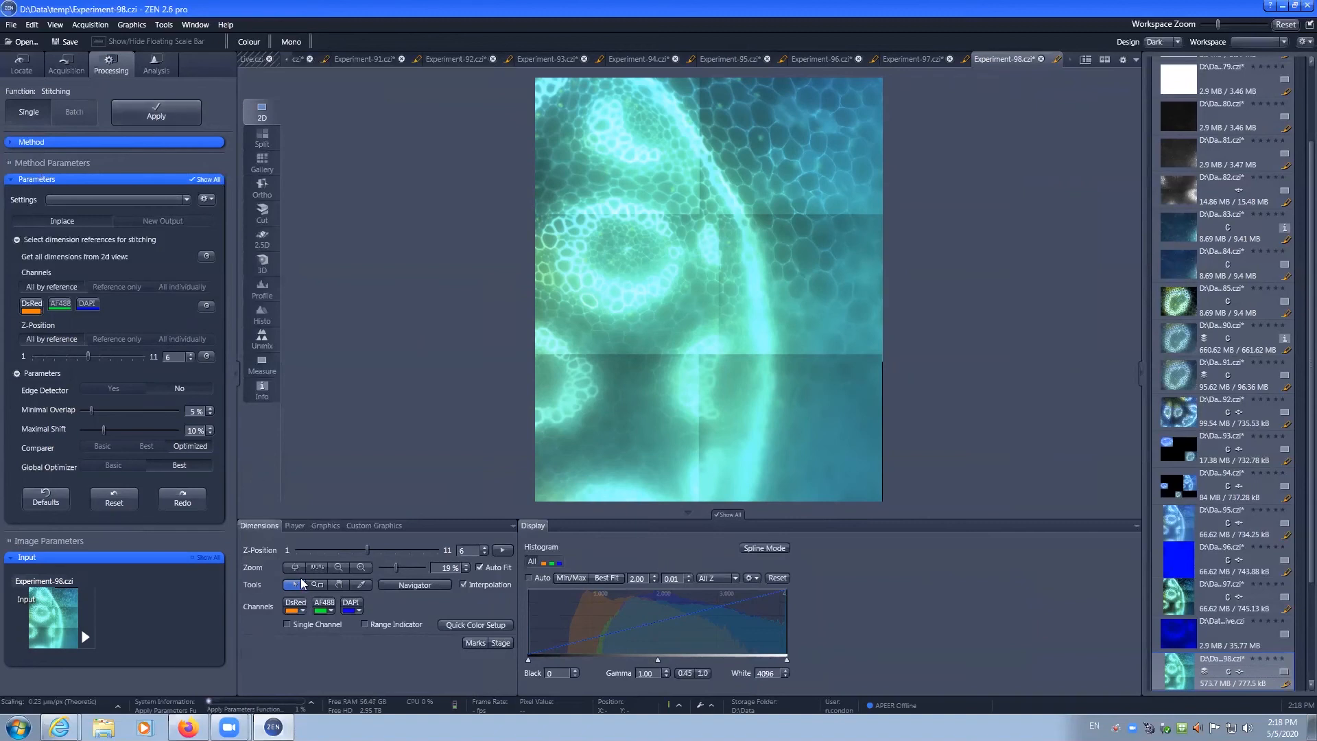
{"action": "mouse_move", "coordinate": [302, 584]}
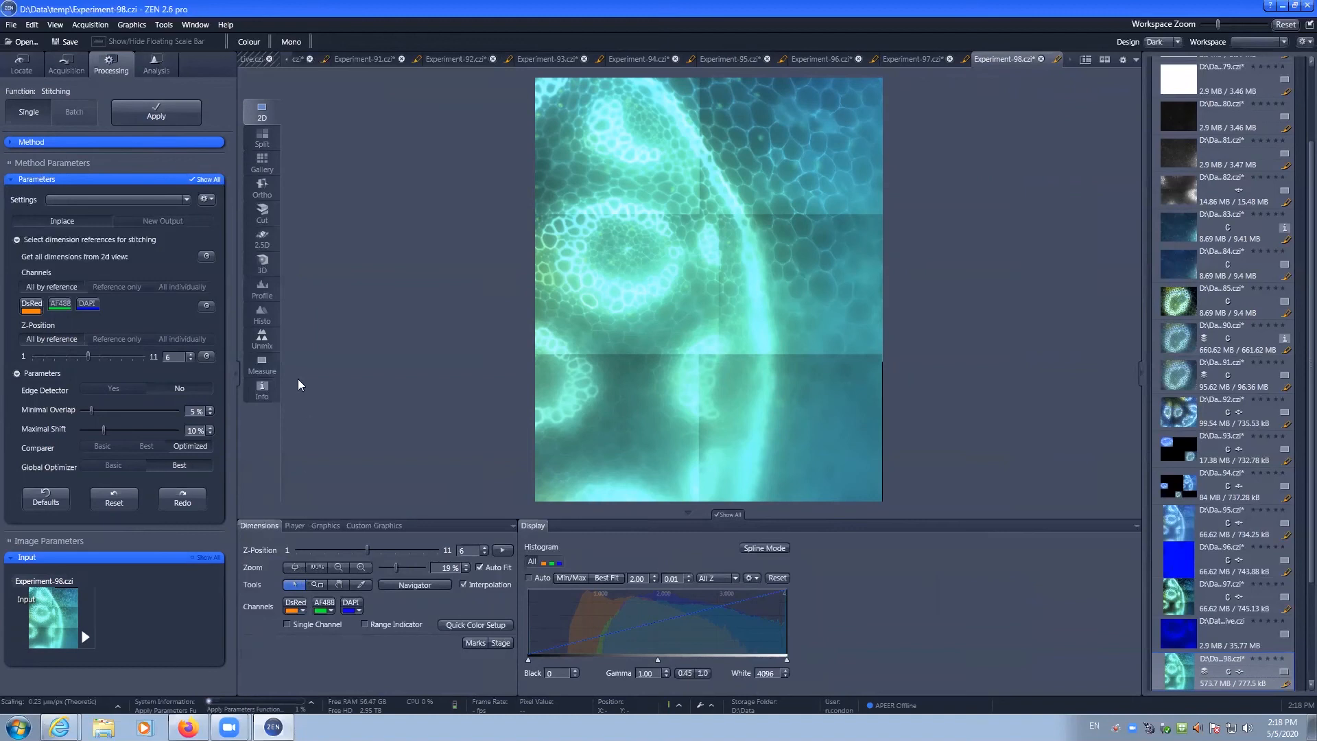
{"action": "mouse_move", "coordinate": [35, 302]}
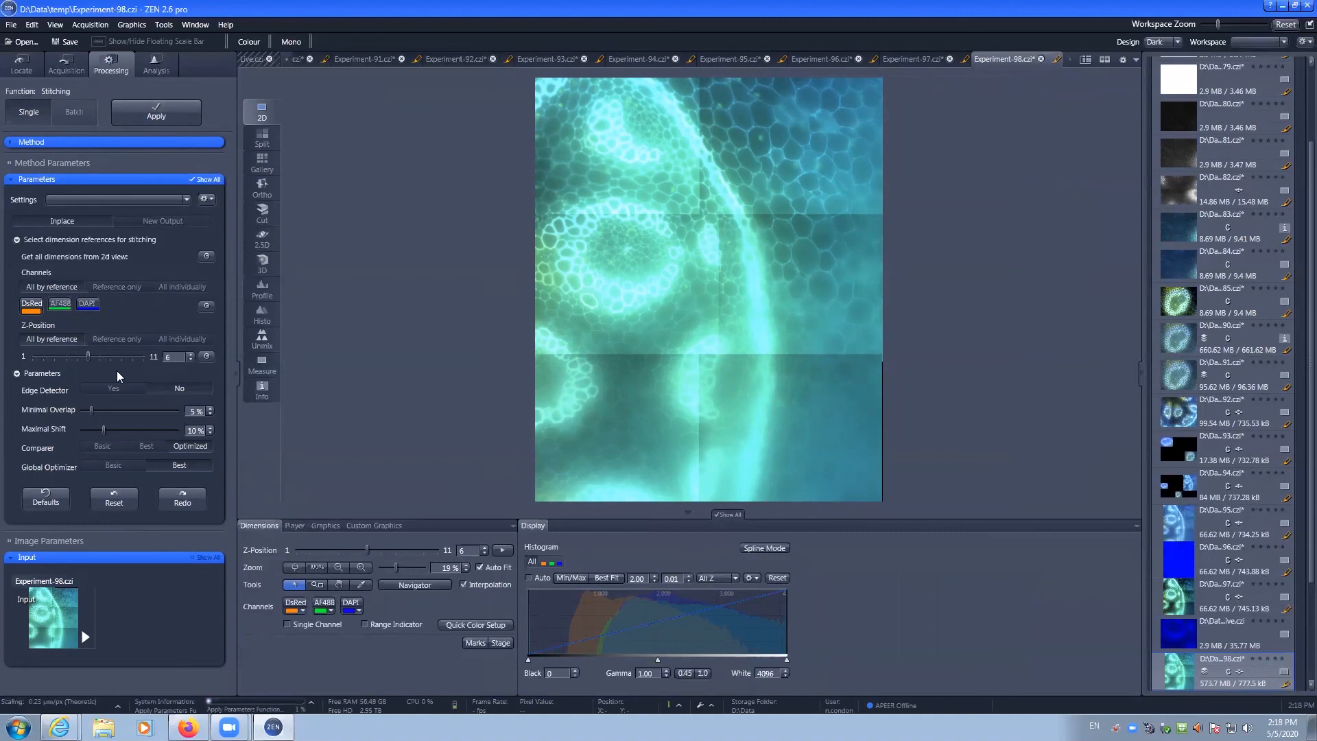
{"action": "mouse_move", "coordinate": [96, 370]}
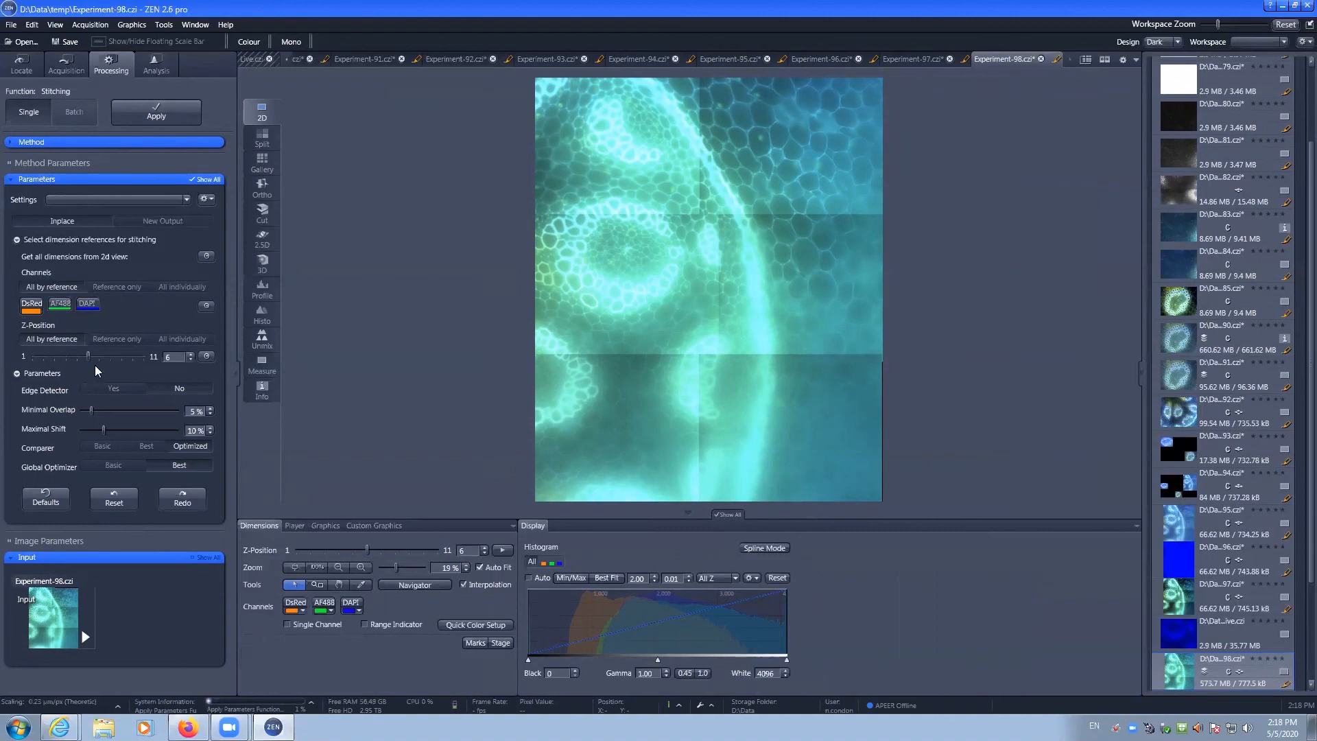
{"action": "mouse_move", "coordinate": [139, 416]}
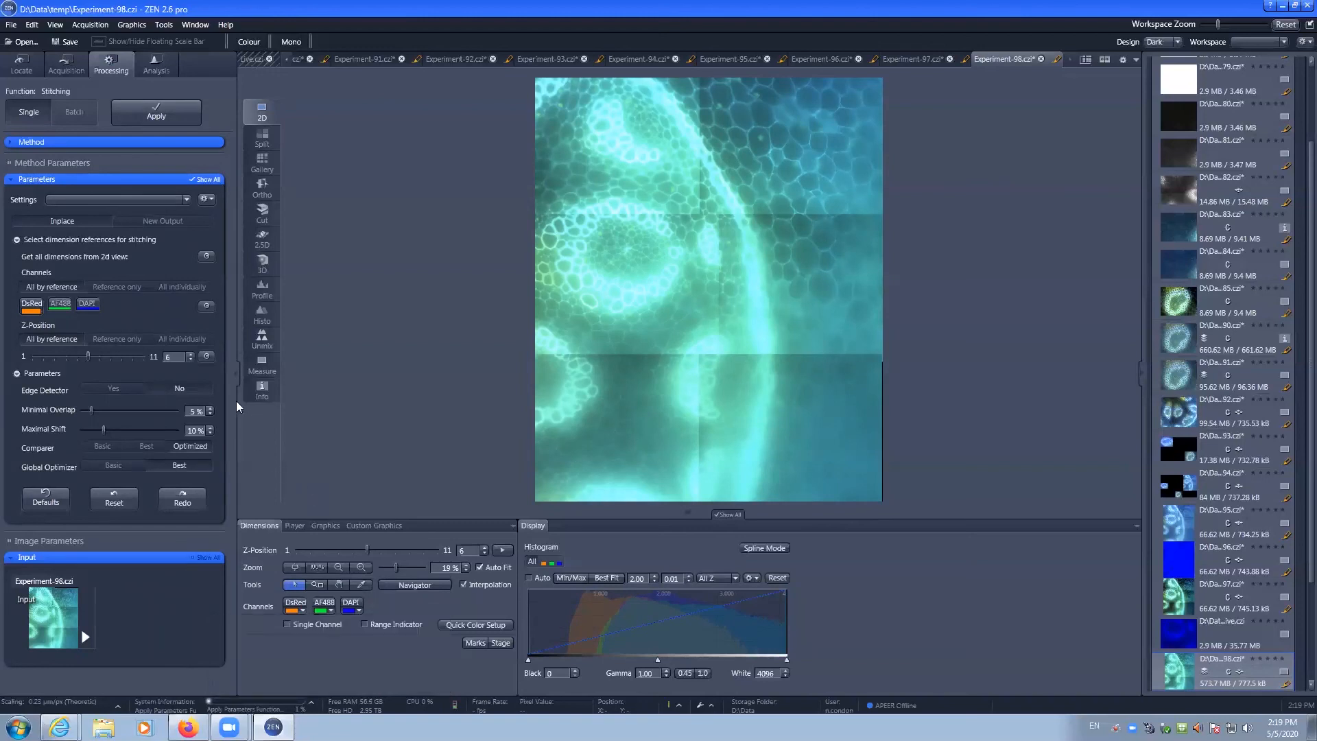
{"action": "mouse_move", "coordinate": [224, 256]}
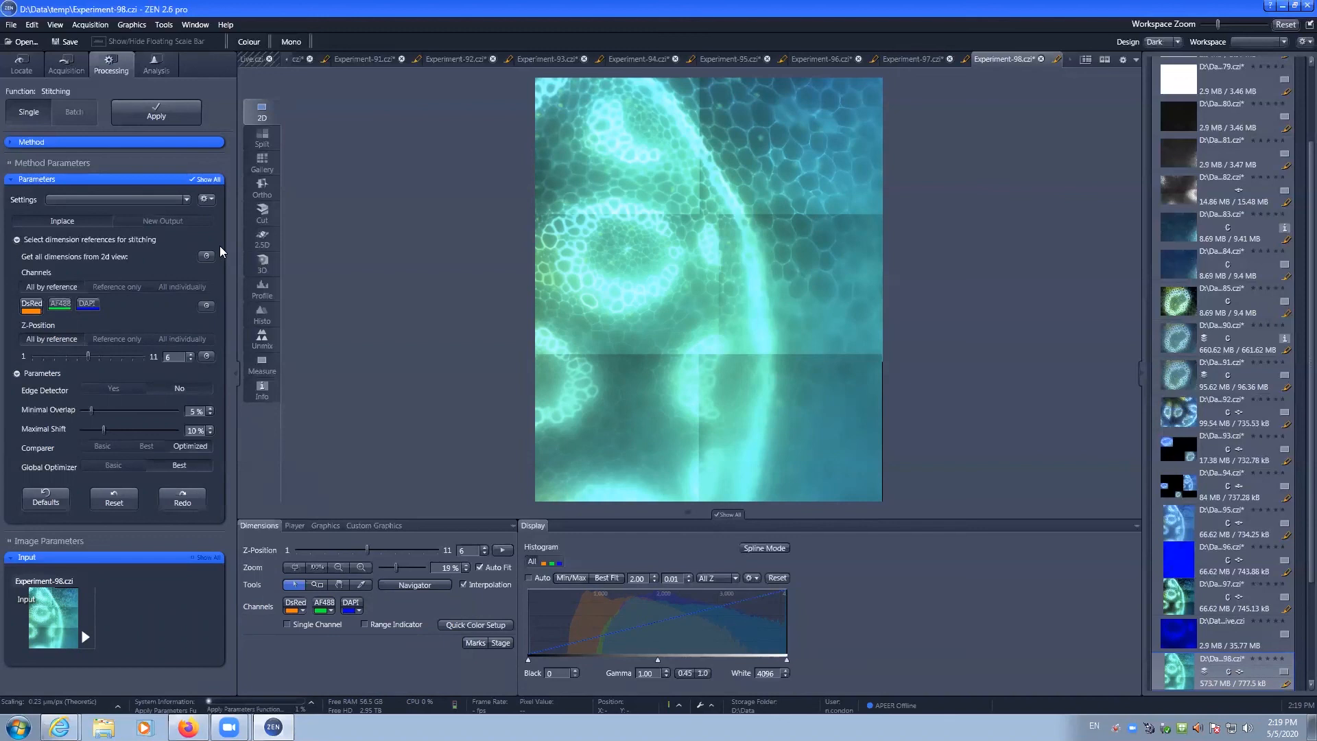
{"action": "mouse_move", "coordinate": [217, 255]}
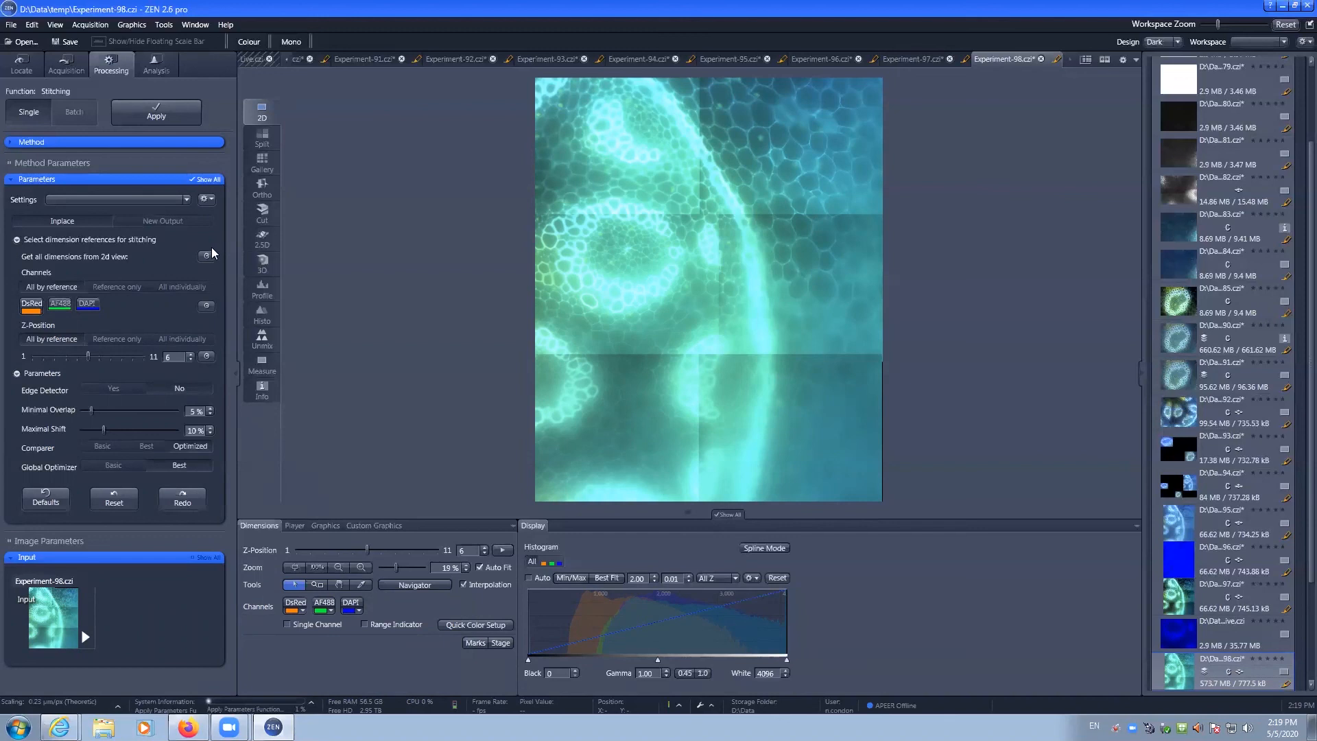
{"action": "mouse_move", "coordinate": [186, 232]}
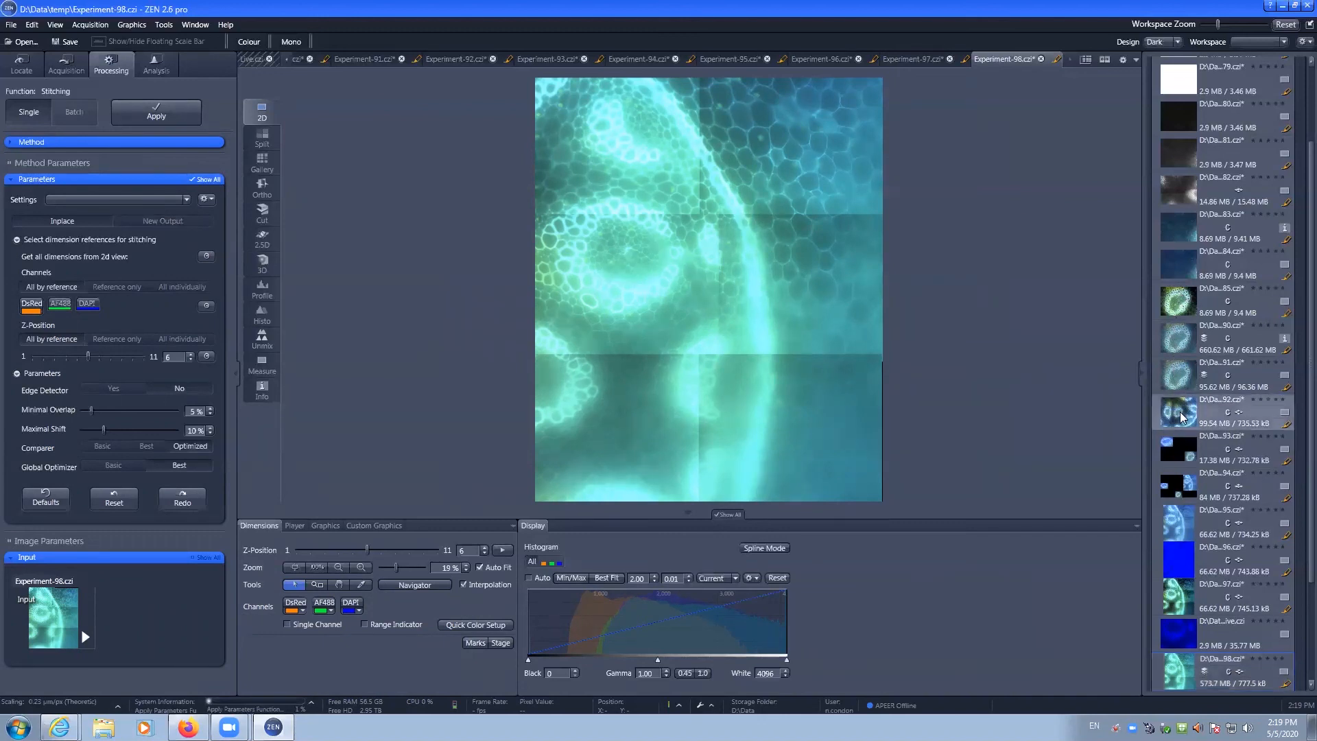
Stitch the 2D tile image Experiment-92 in place using the same Stitching method
{"action": "left_click", "coordinate": [459, 59]}
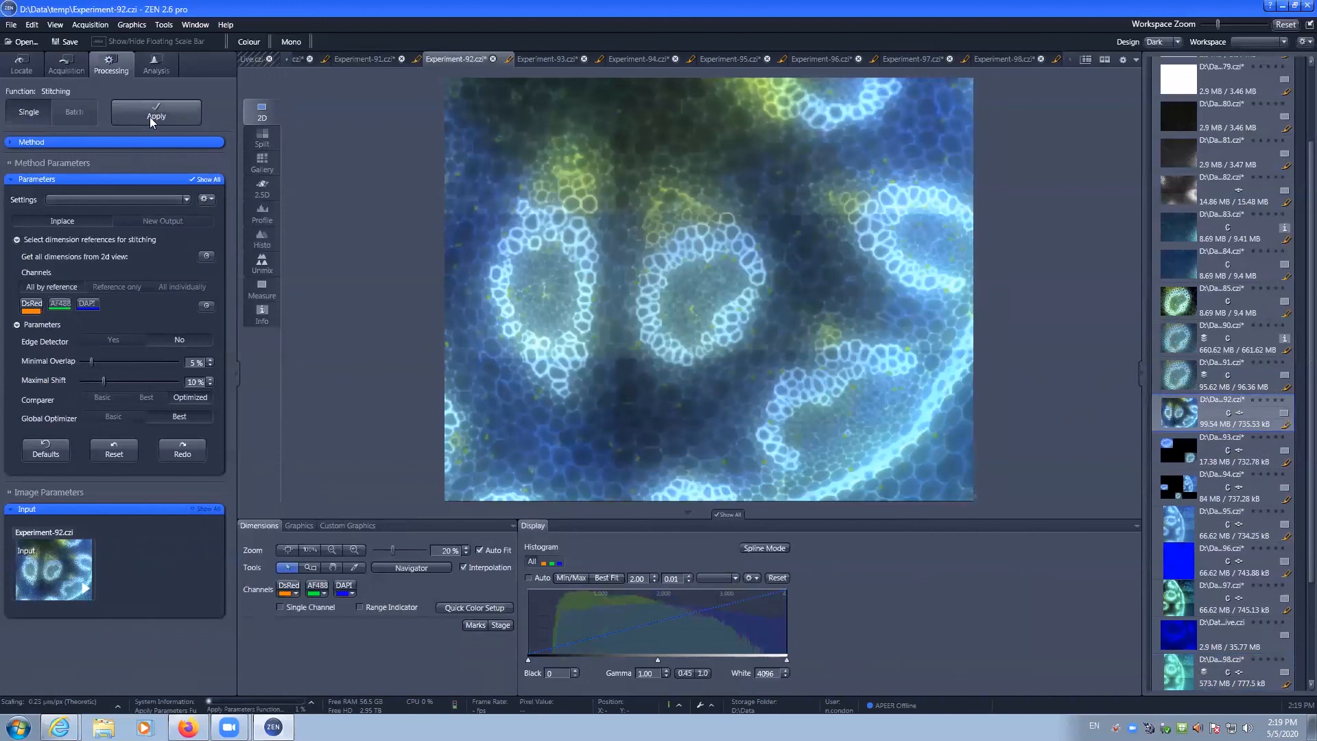
{"action": "left_click", "coordinate": [155, 115]}
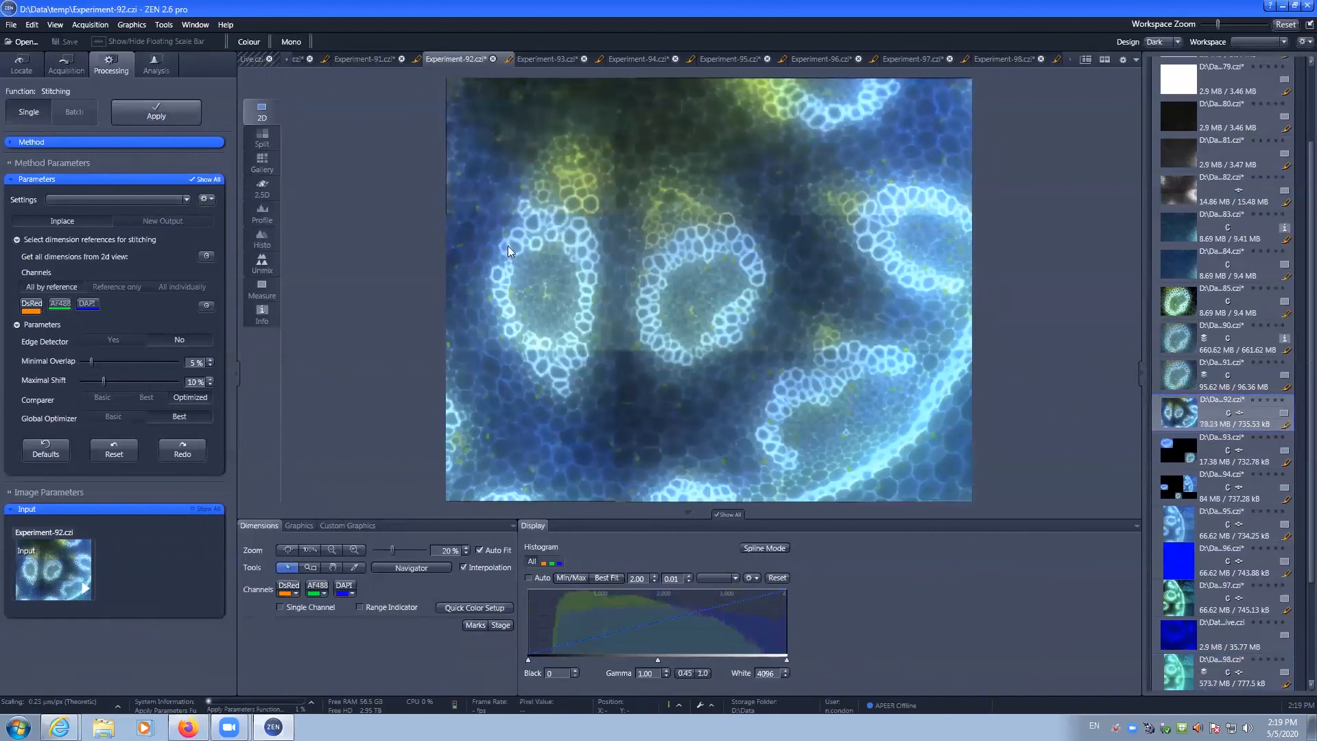
{"action": "mouse_move", "coordinate": [808, 300]}
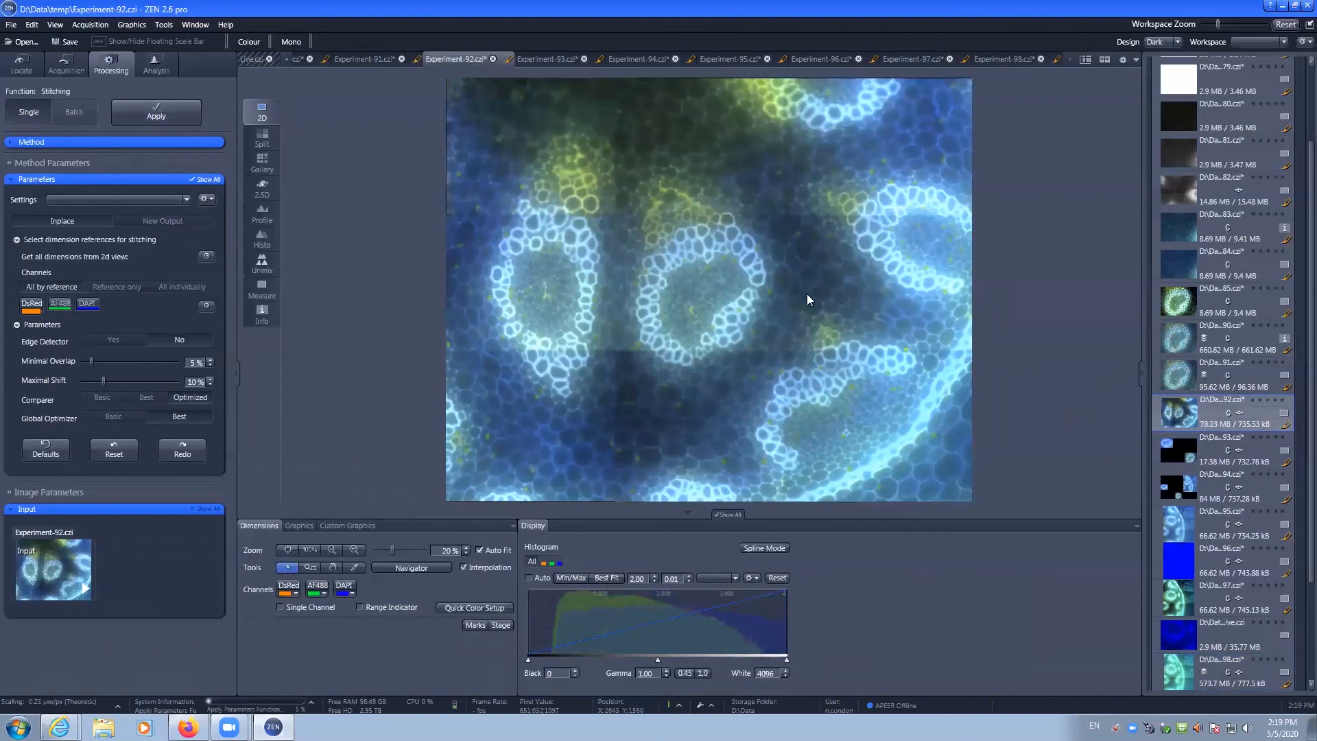